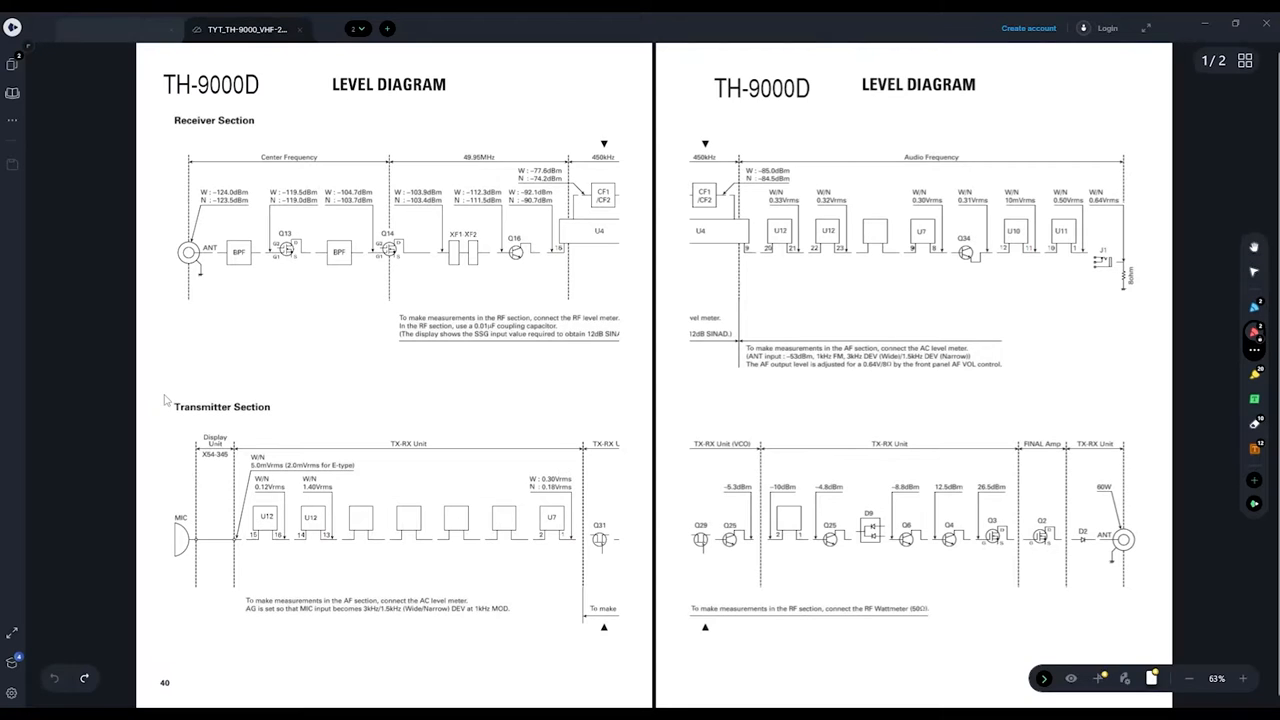
Draw a red ink loop around the transmitter stage chain in the level diagram's Transmitter Section.
{"action": "left_click_drag", "start_coordinate": [330, 530], "coordinate": [460, 480]}
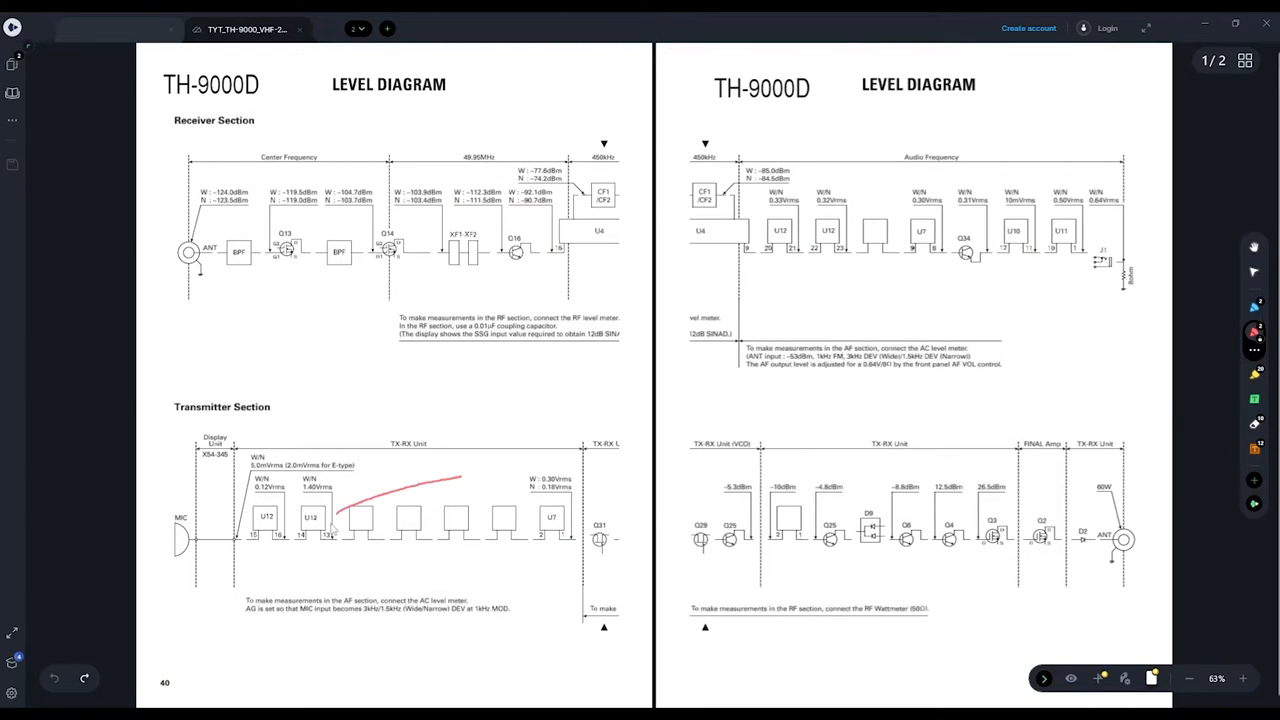
{"action": "left_click_drag", "start_coordinate": [336, 476], "coordinate": [340, 524]}
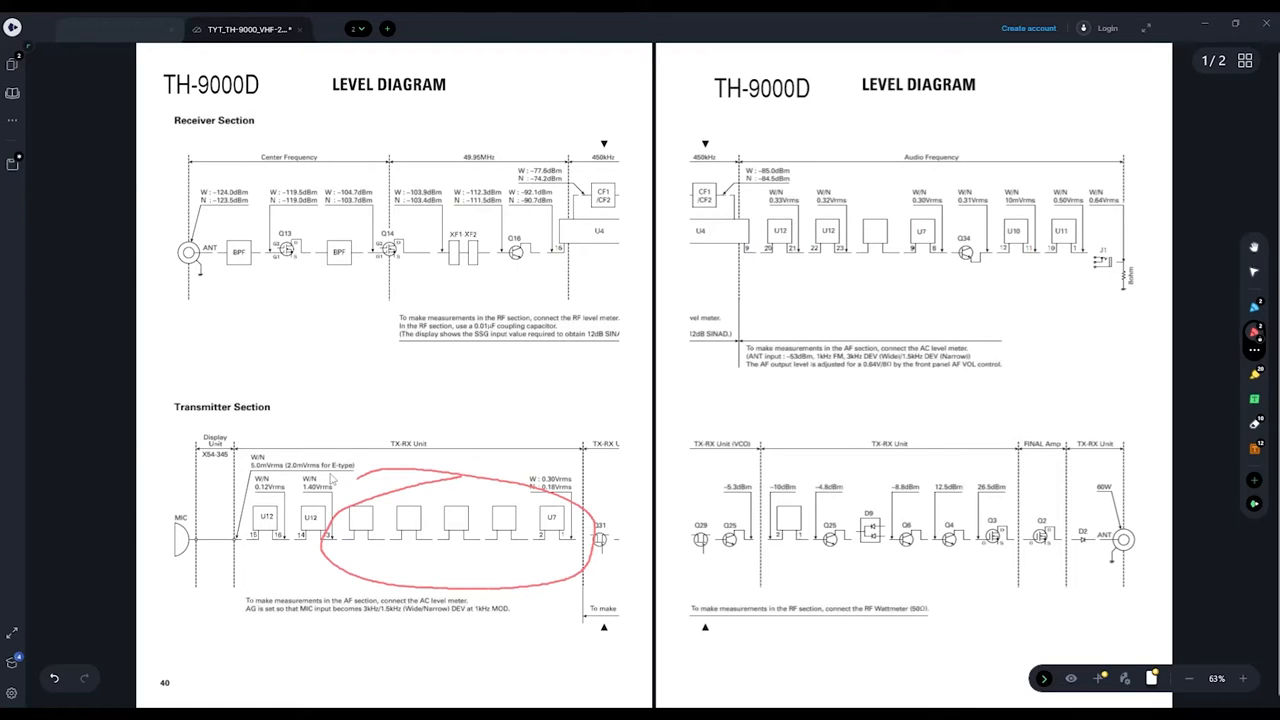
{"action": "left_click_drag", "start_coordinate": [592, 300], "coordinate": [592, 250]}
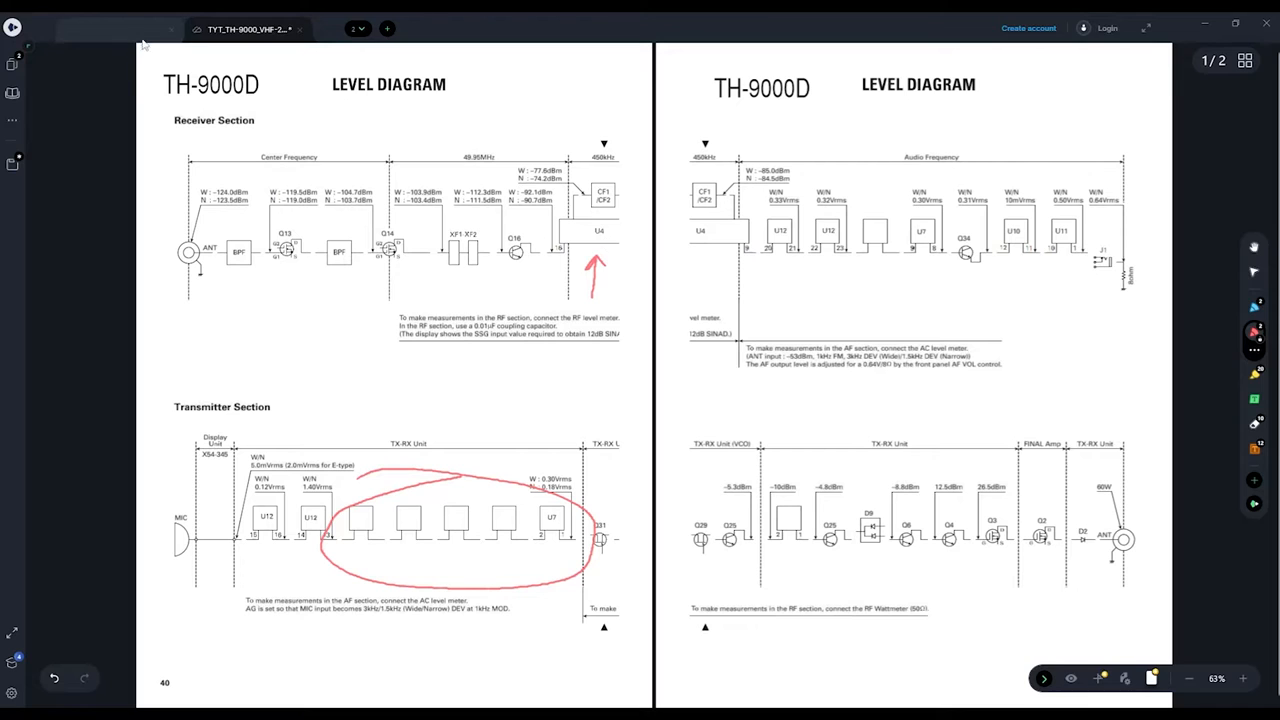
{"action": "left_click", "coordinate": [116, 28]}
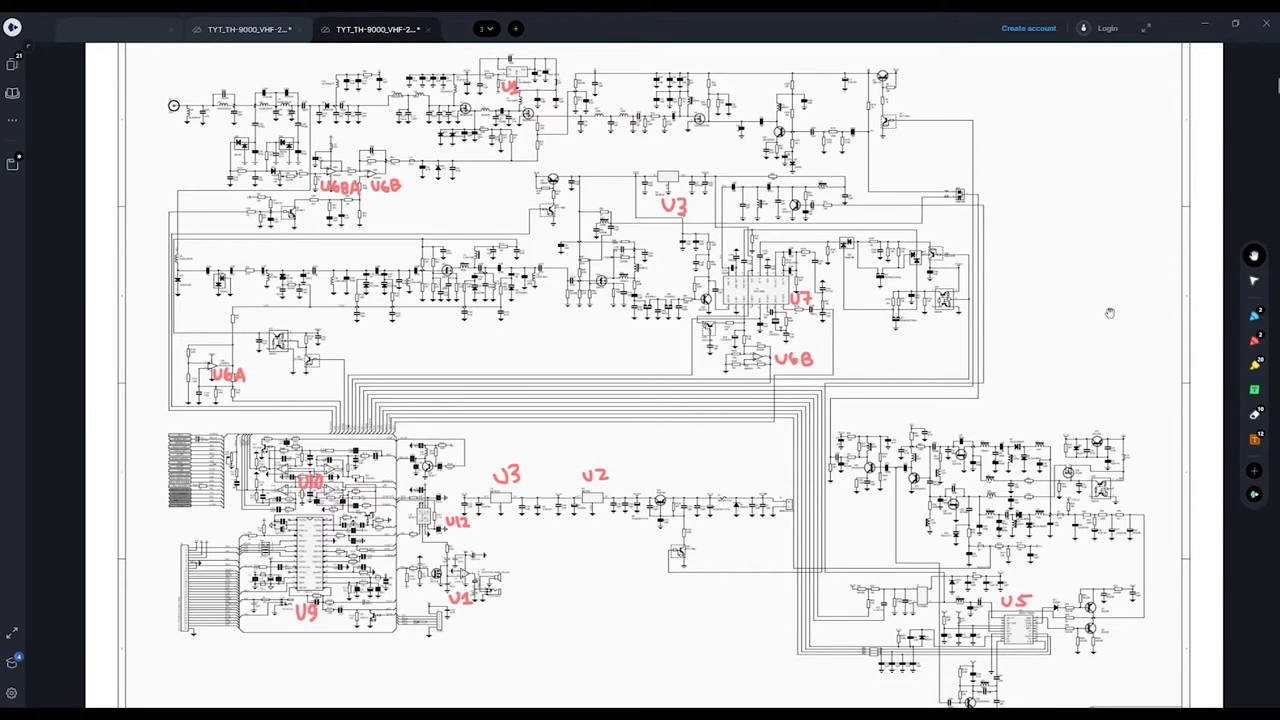
{"action": "mouse_move", "coordinate": [1112, 282]}
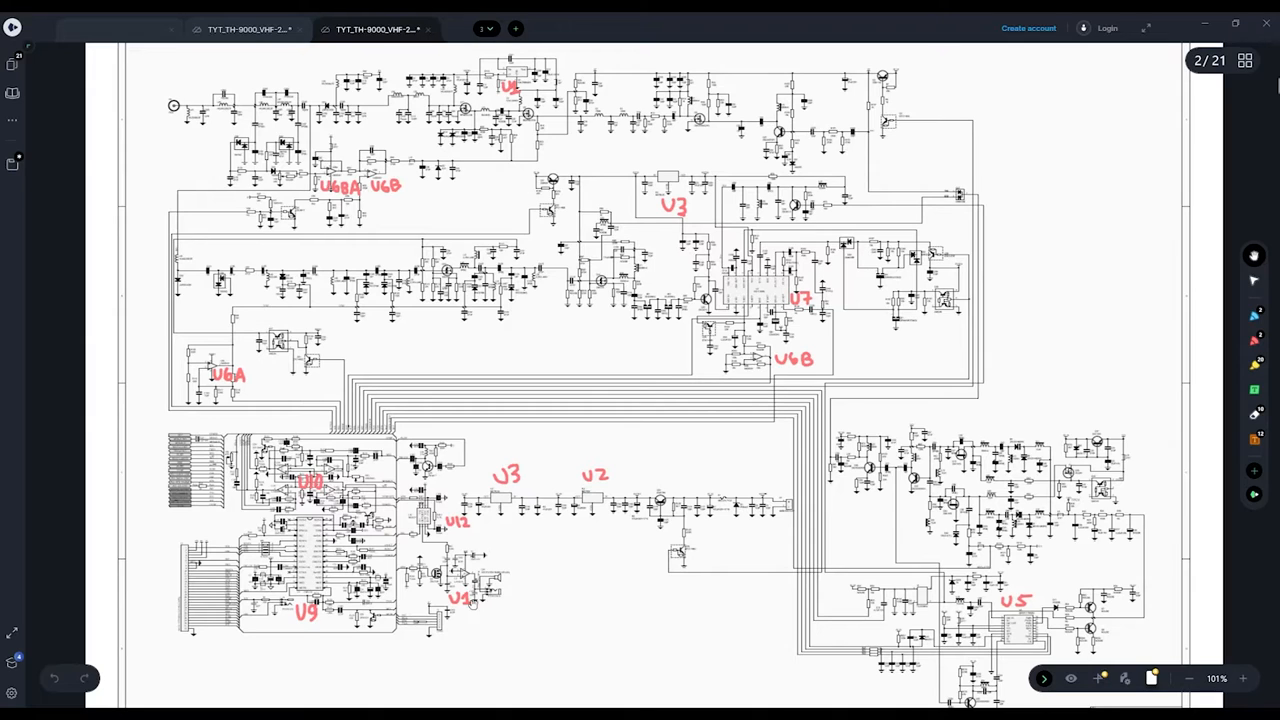
{"action": "mouse_move", "coordinate": [476, 604]}
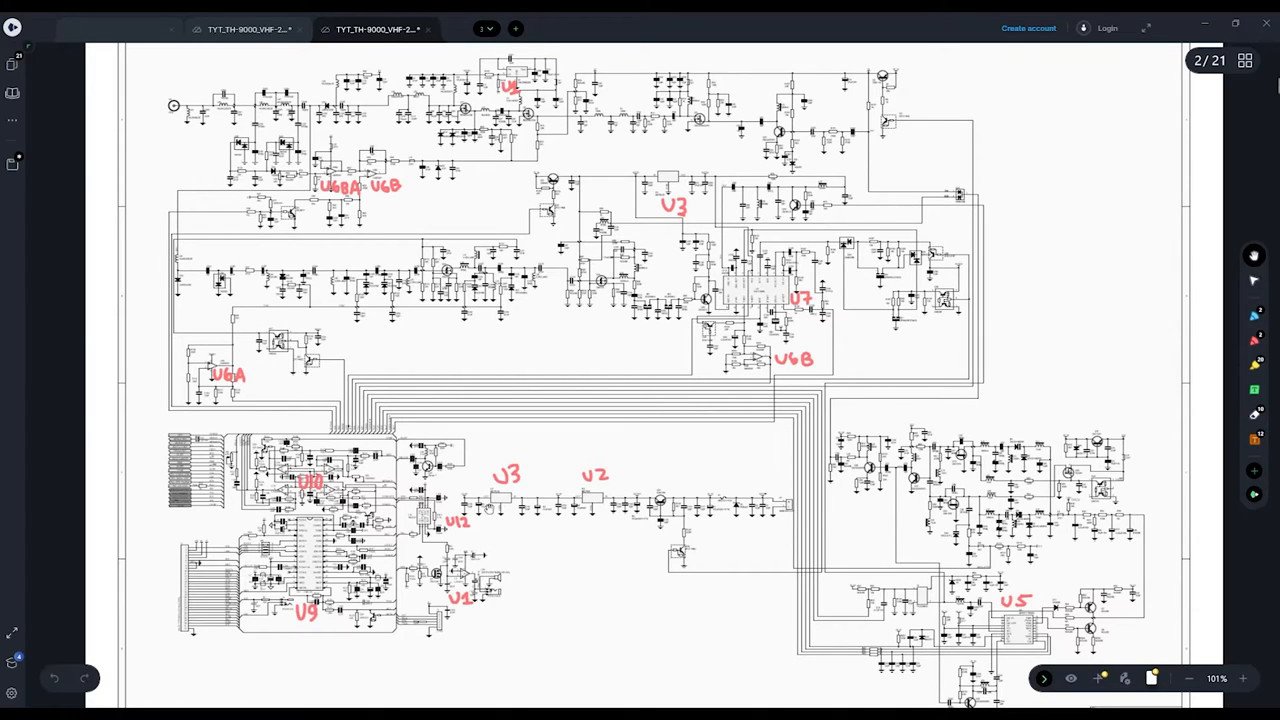
{"action": "mouse_move", "coordinate": [668, 212]}
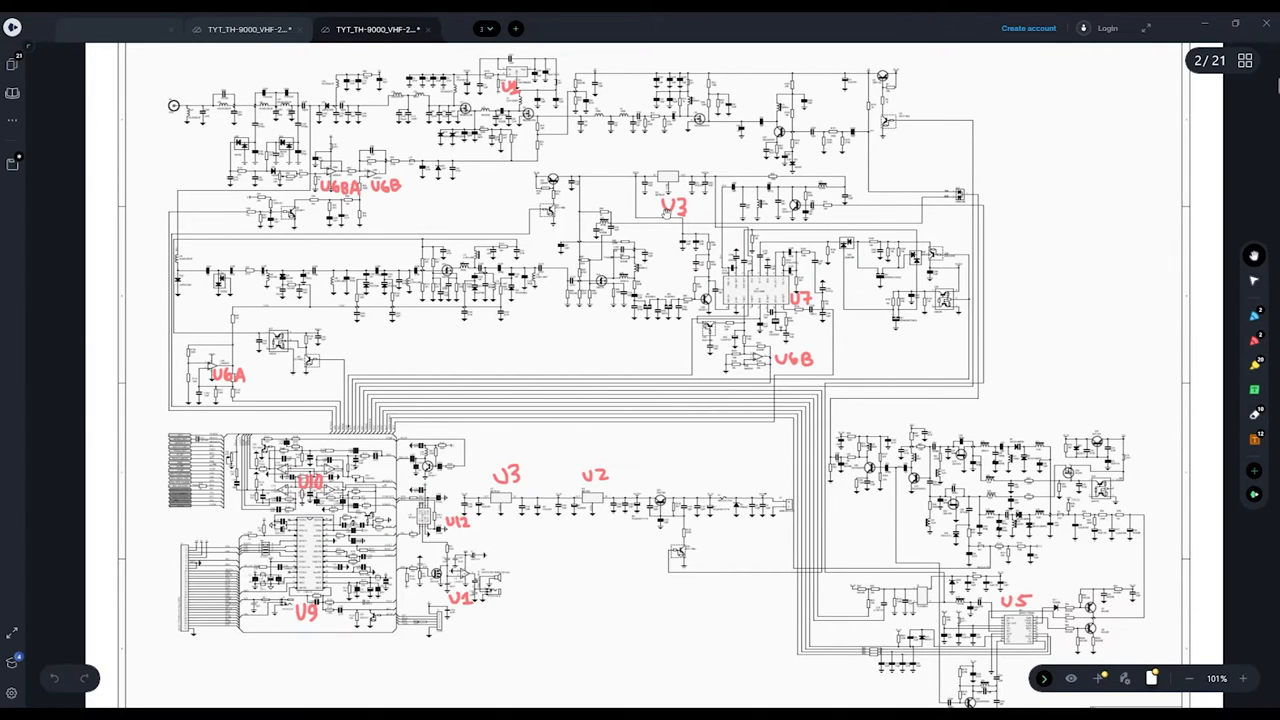
{"action": "mouse_move", "coordinate": [814, 364]}
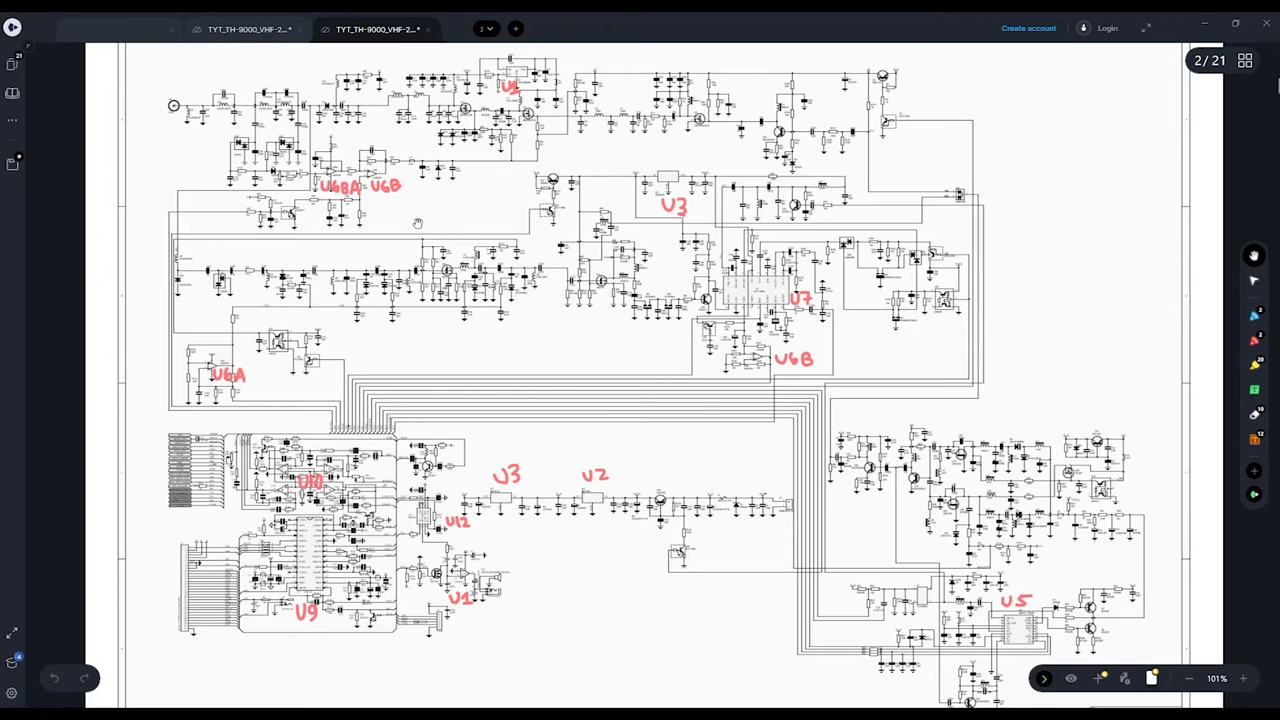
{"action": "mouse_move", "coordinate": [598, 336]}
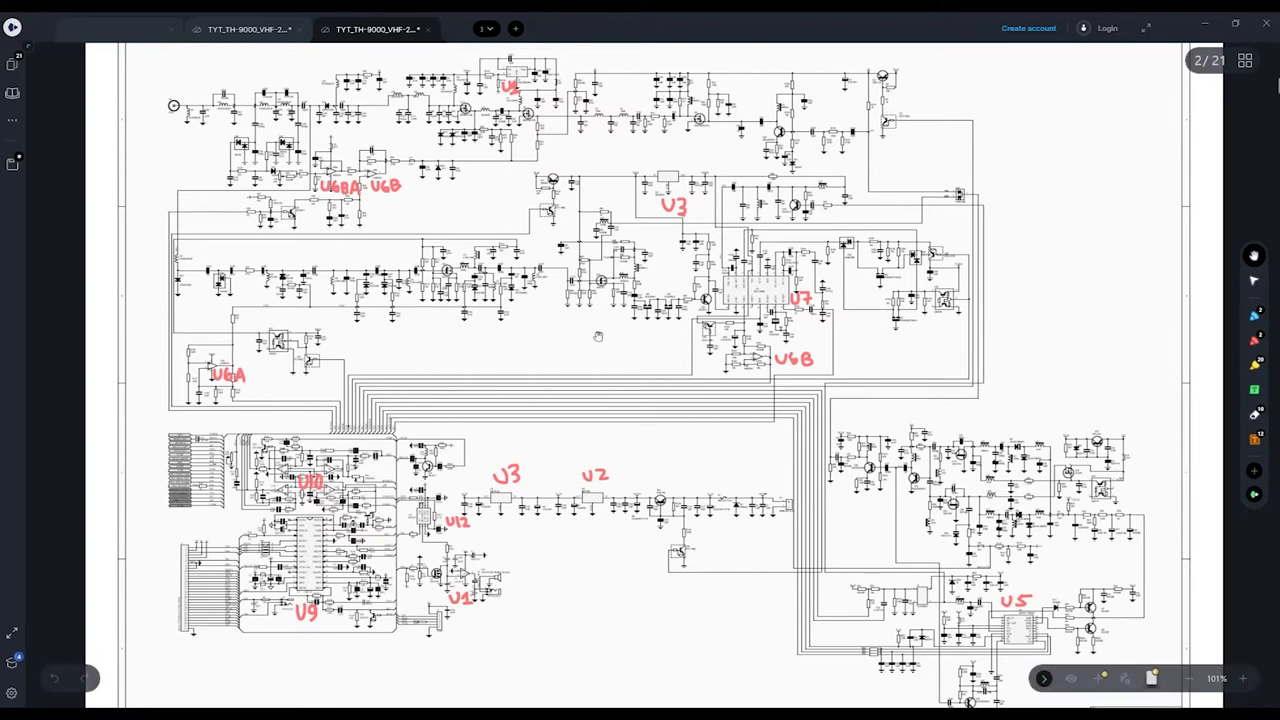
Zoom into the schematic around the red U5 label until the U5 chip circuitry is readable.
{"action": "scroll", "scroll_direction": "down", "scroll_amount": 3}
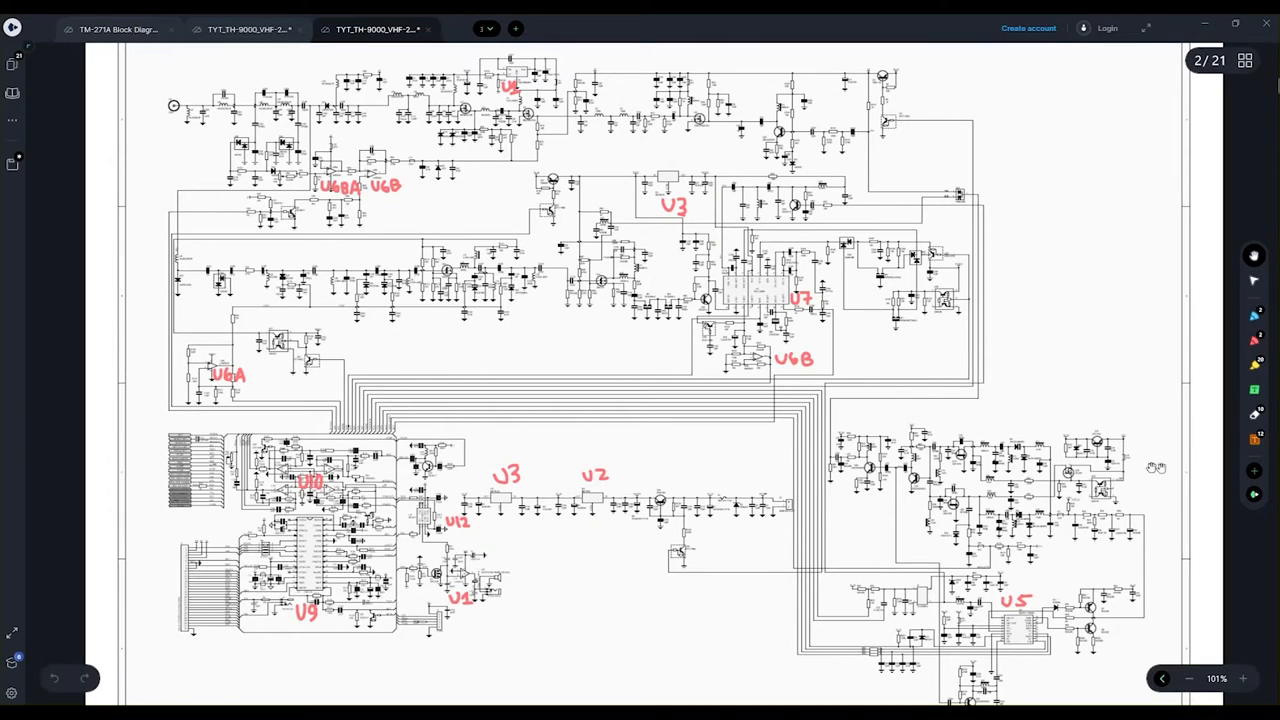
{"action": "scroll", "scroll_direction": "down", "scroll_amount": 3}
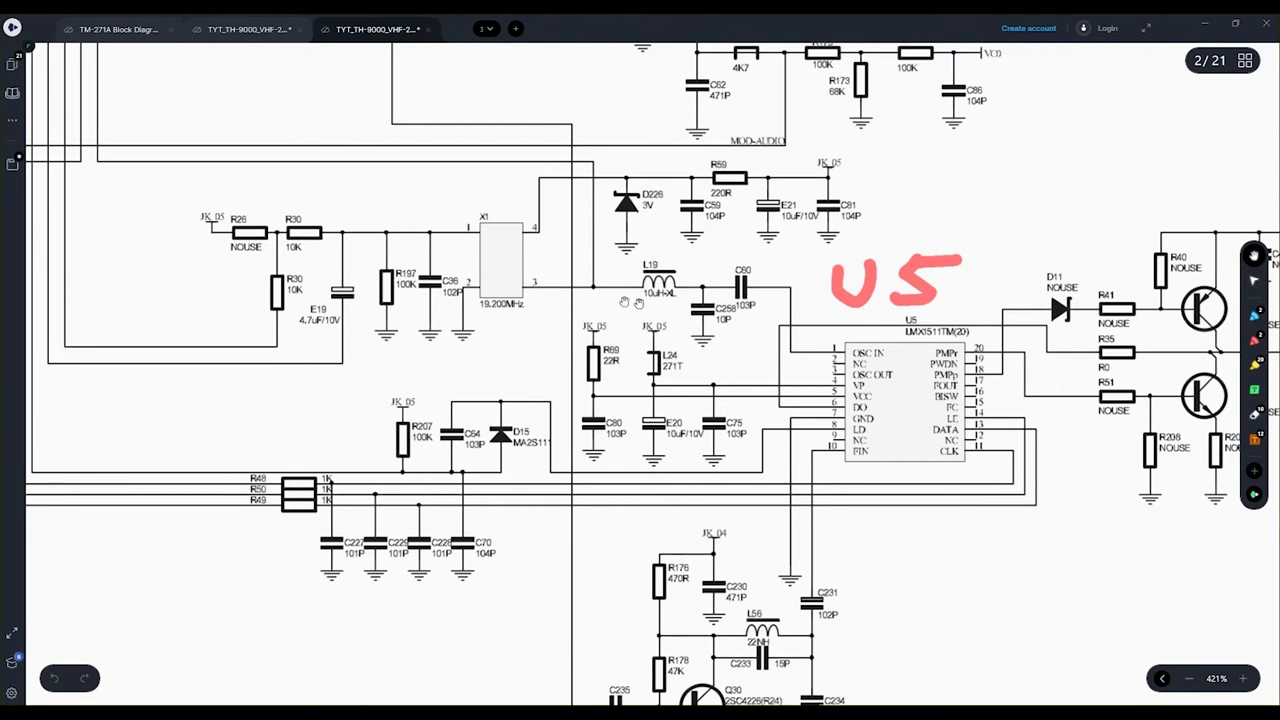
{"action": "mouse_move", "coordinate": [494, 318]}
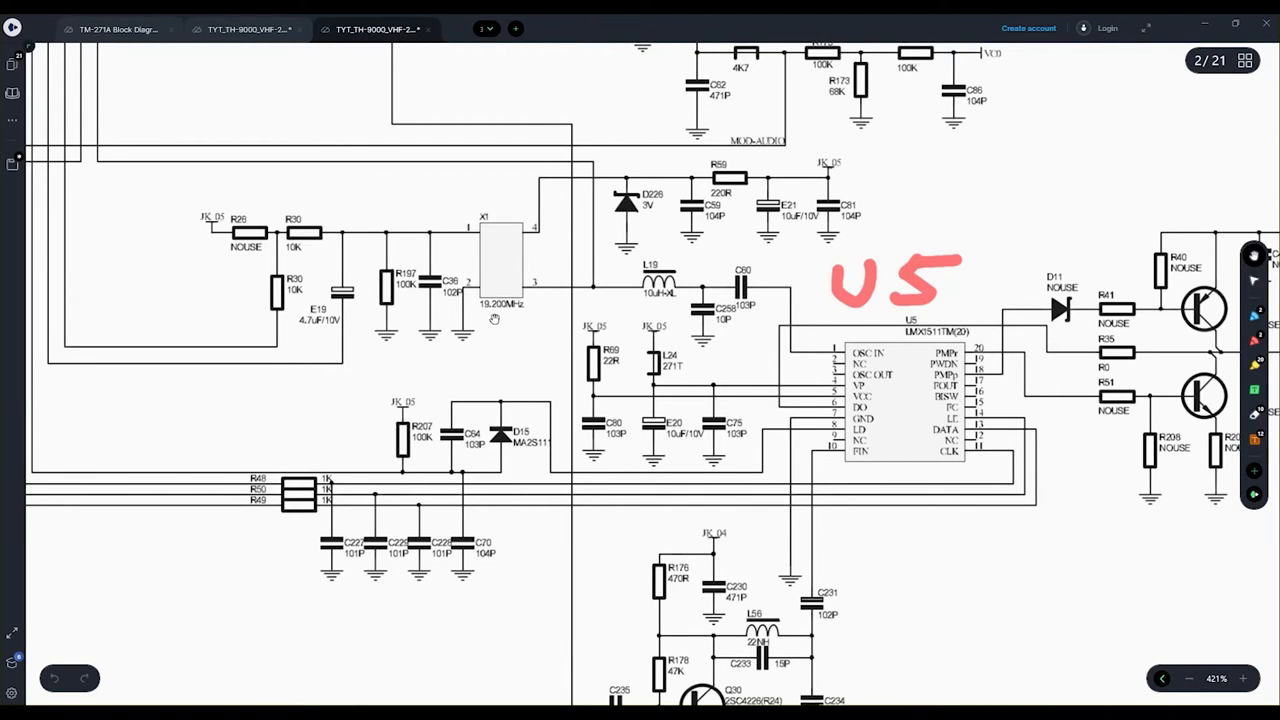
{"action": "mouse_move", "coordinate": [880, 352]}
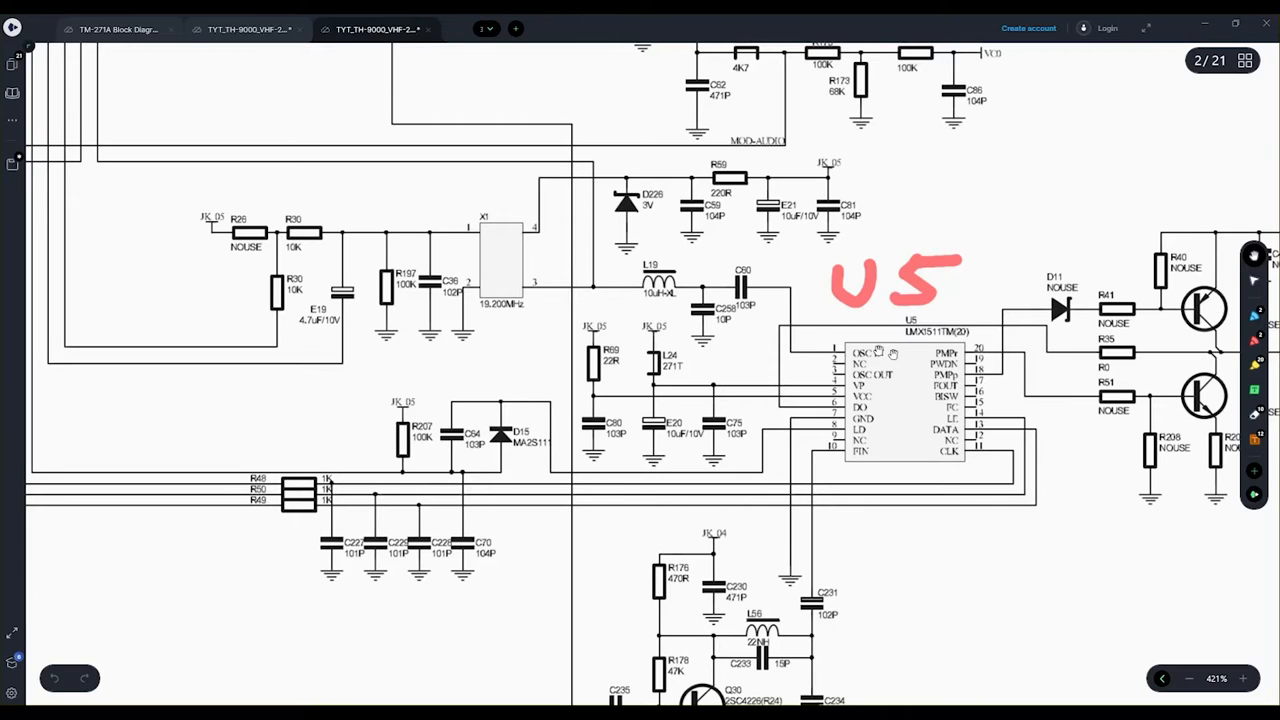
{"action": "mouse_move", "coordinate": [920, 356]}
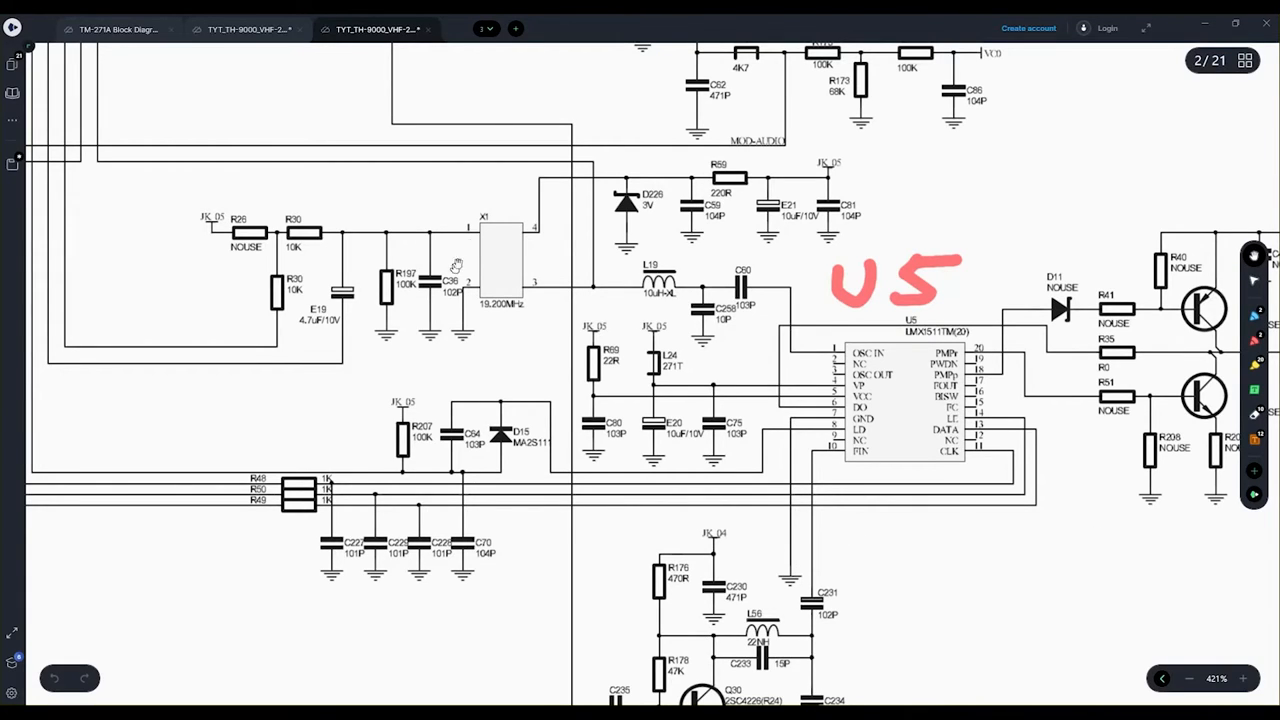
{"action": "mouse_move", "coordinate": [504, 256]}
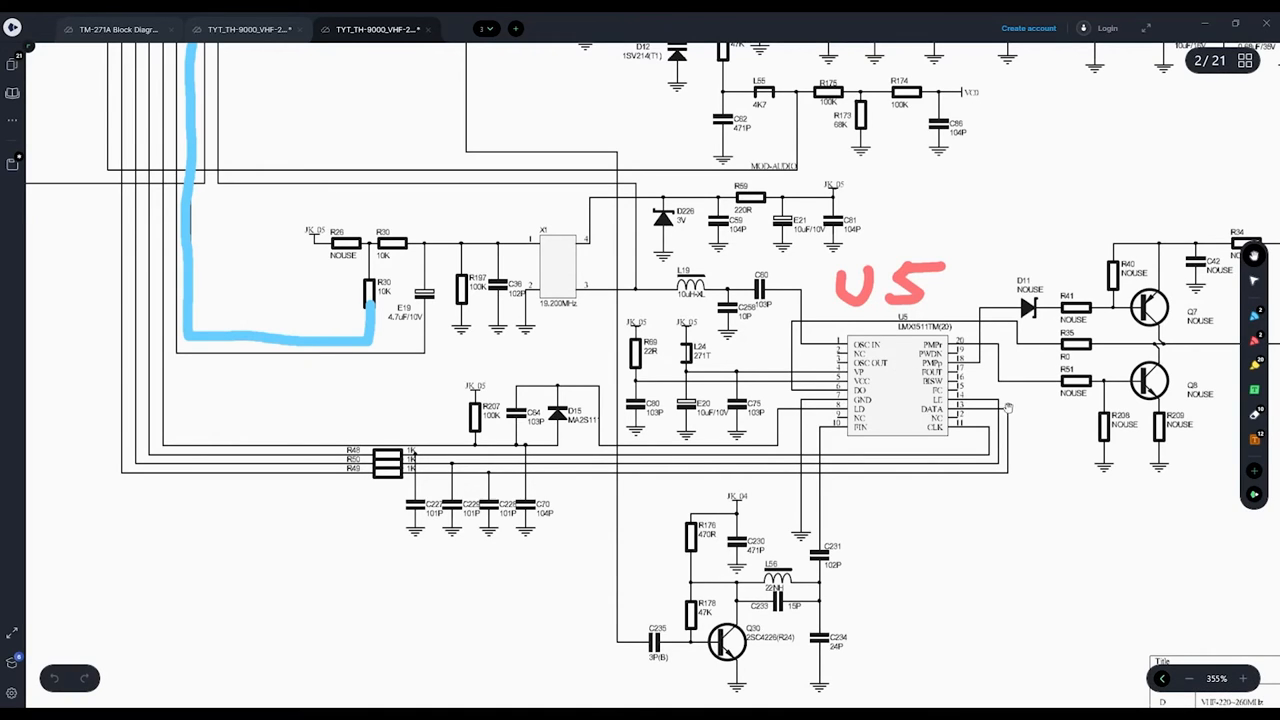
{"action": "mouse_move", "coordinate": [1036, 444]}
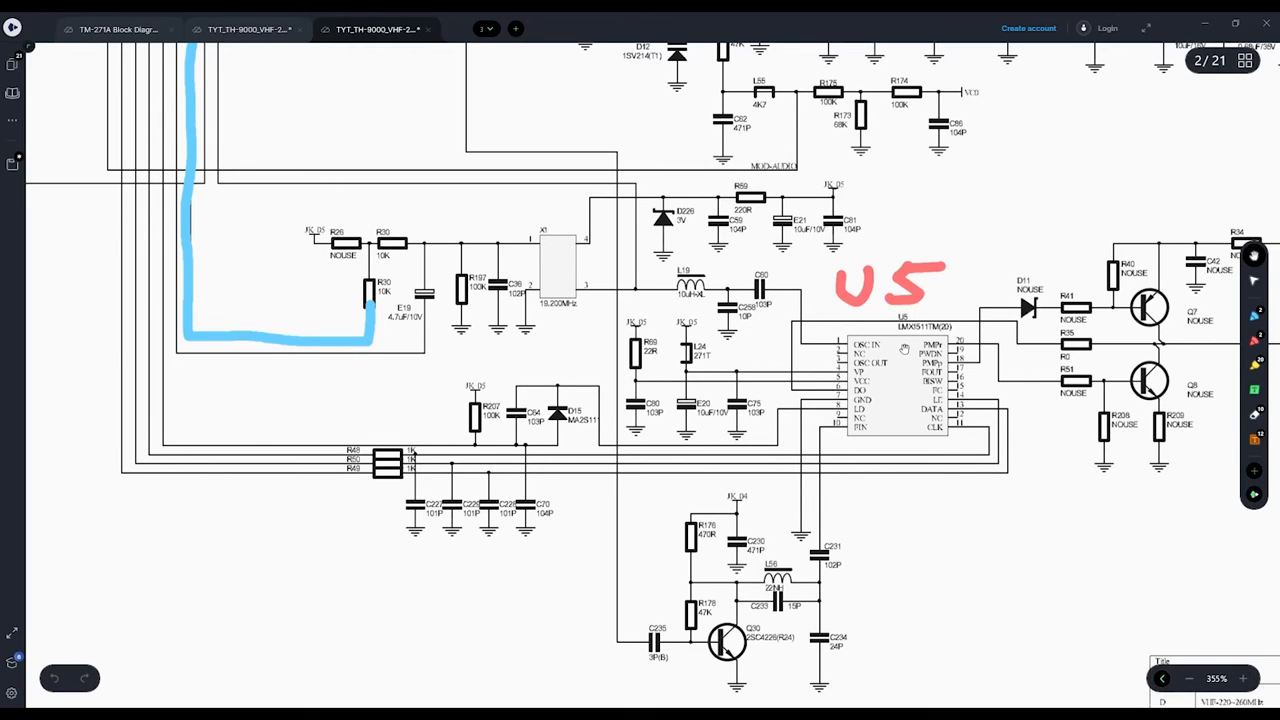
{"action": "mouse_move", "coordinate": [528, 144]}
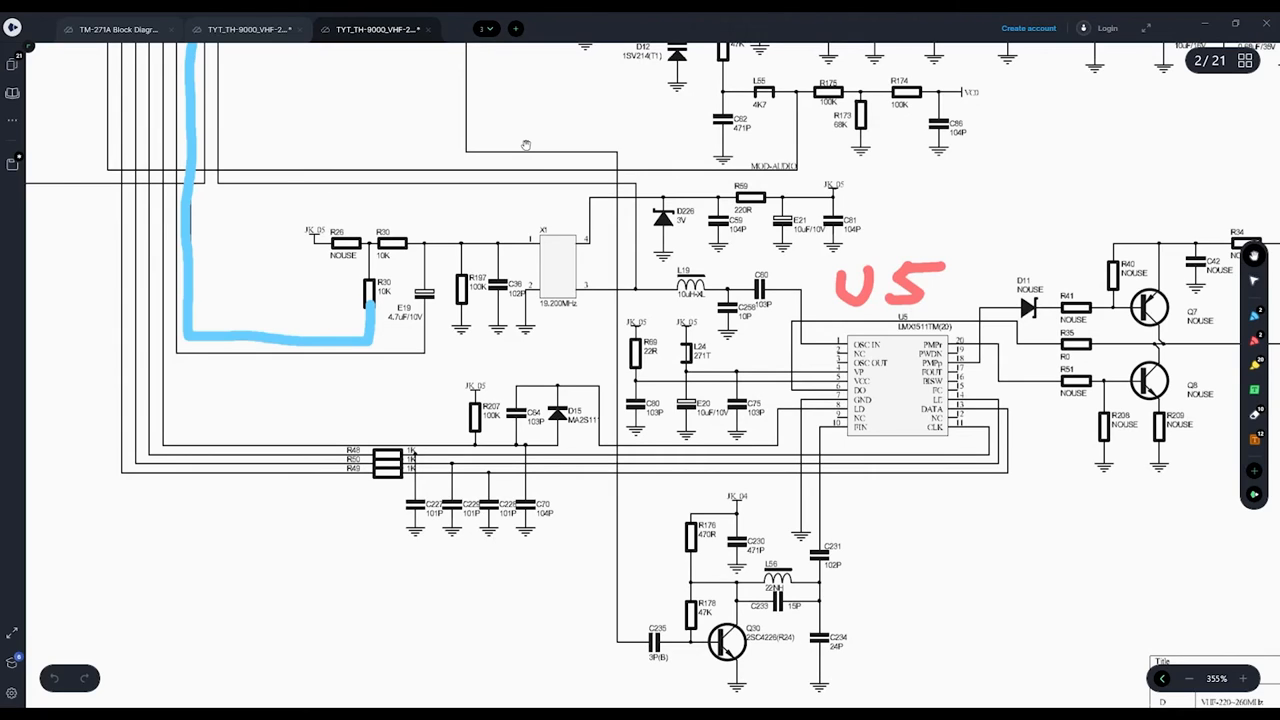
{"action": "mouse_move", "coordinate": [556, 192]}
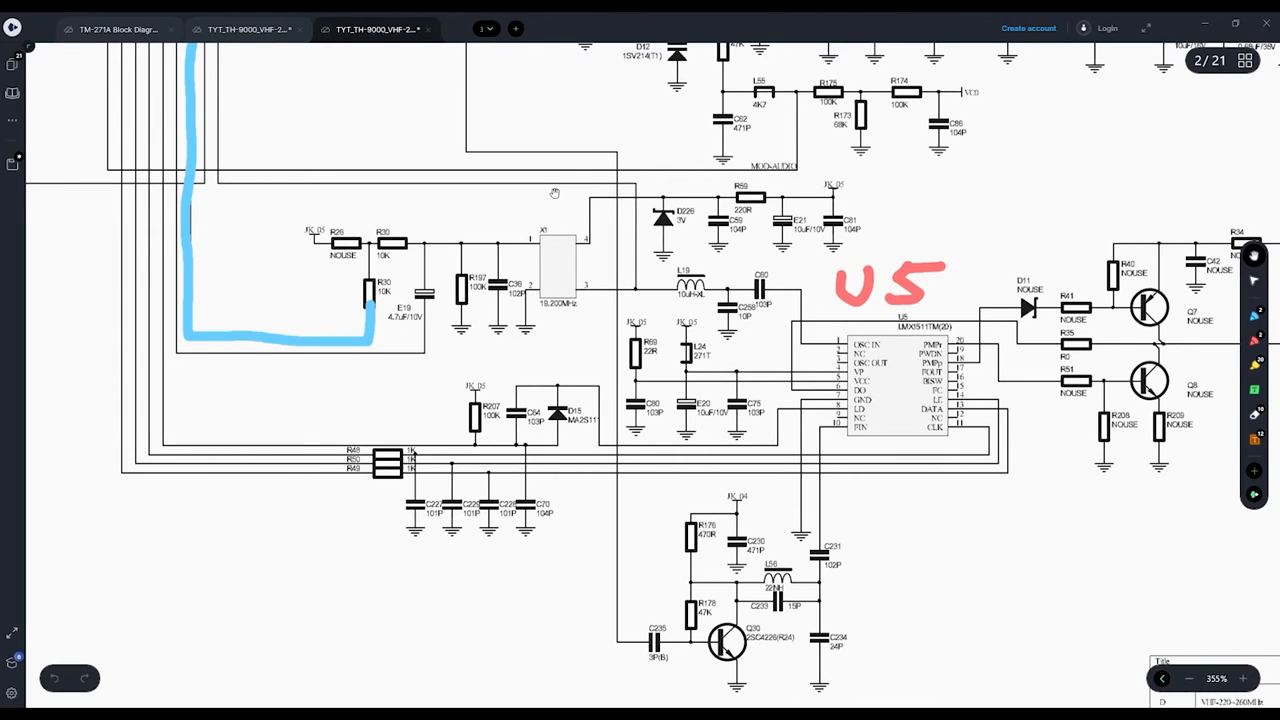
{"action": "mouse_move", "coordinate": [694, 290]}
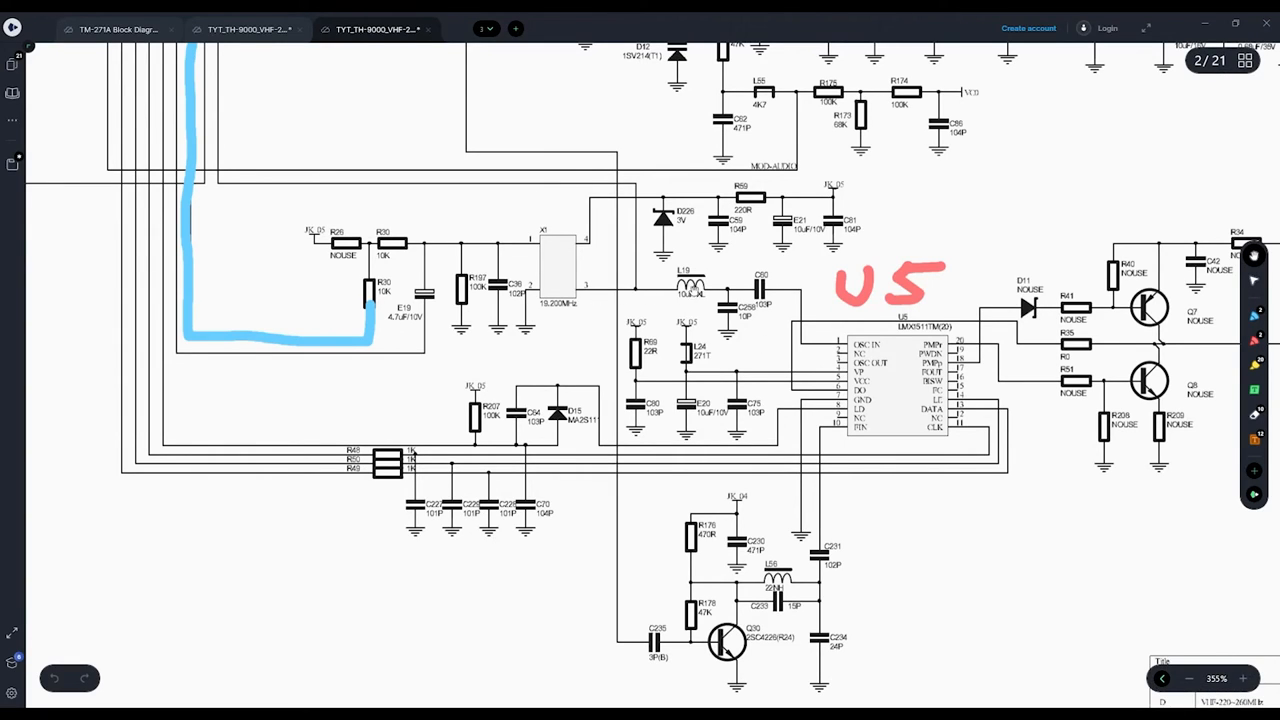
{"action": "mouse_move", "coordinate": [796, 298]}
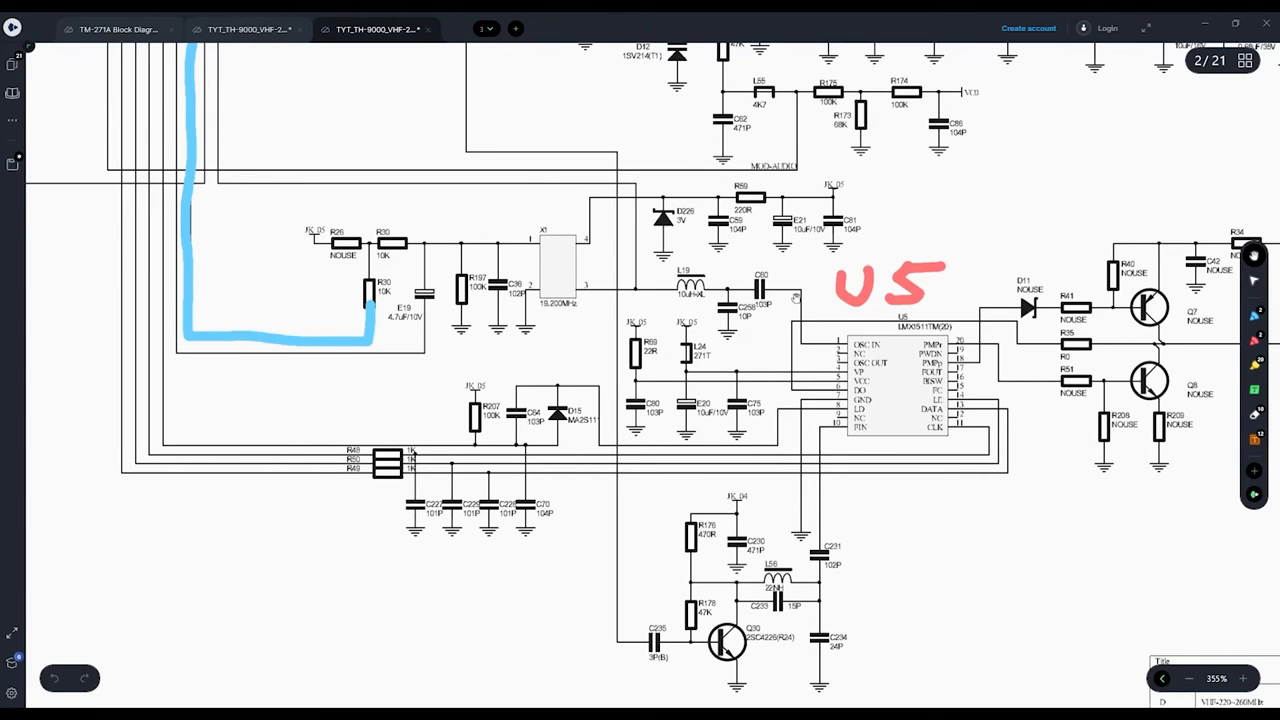
{"action": "mouse_move", "coordinate": [684, 272]}
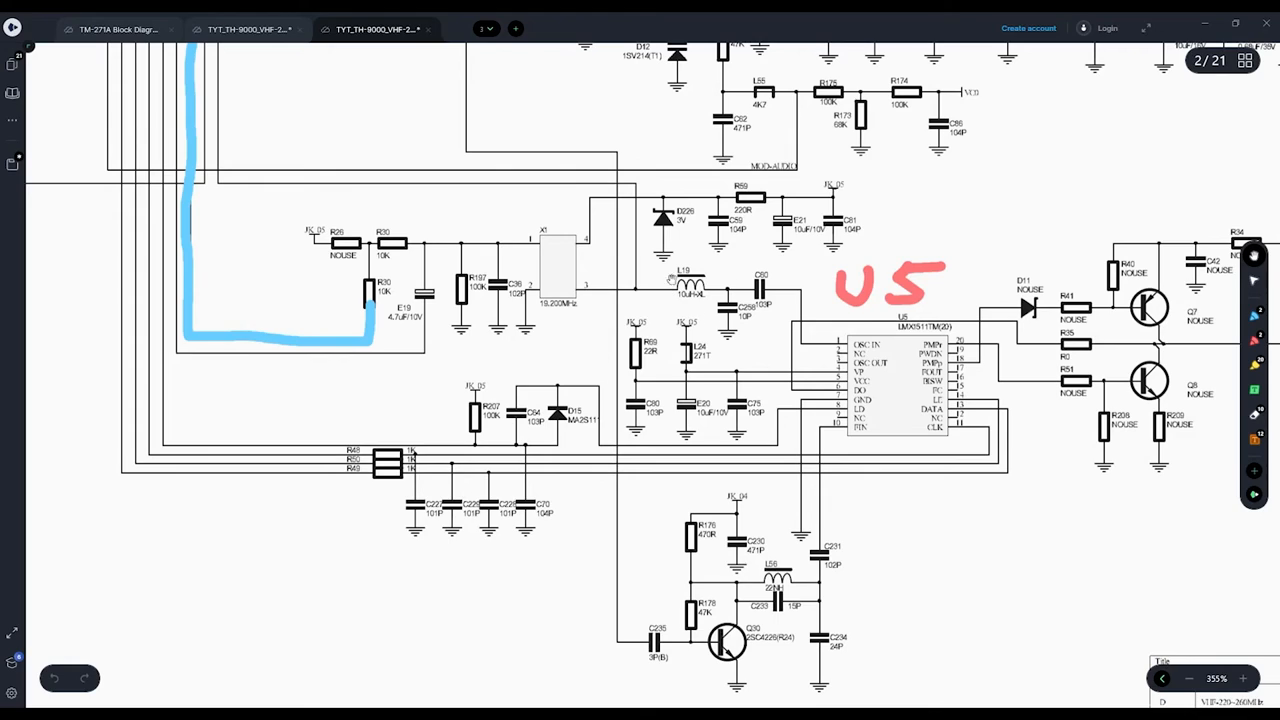
{"action": "mouse_move", "coordinate": [714, 308]}
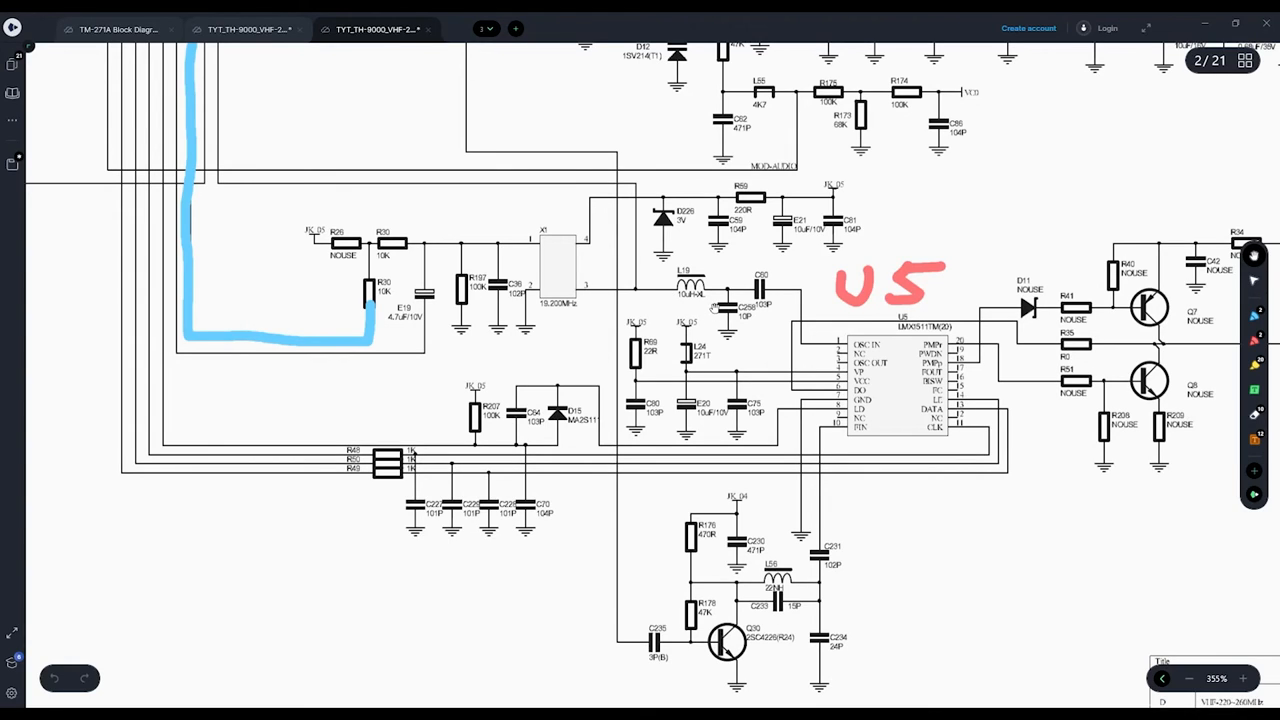
{"action": "mouse_move", "coordinate": [556, 320]}
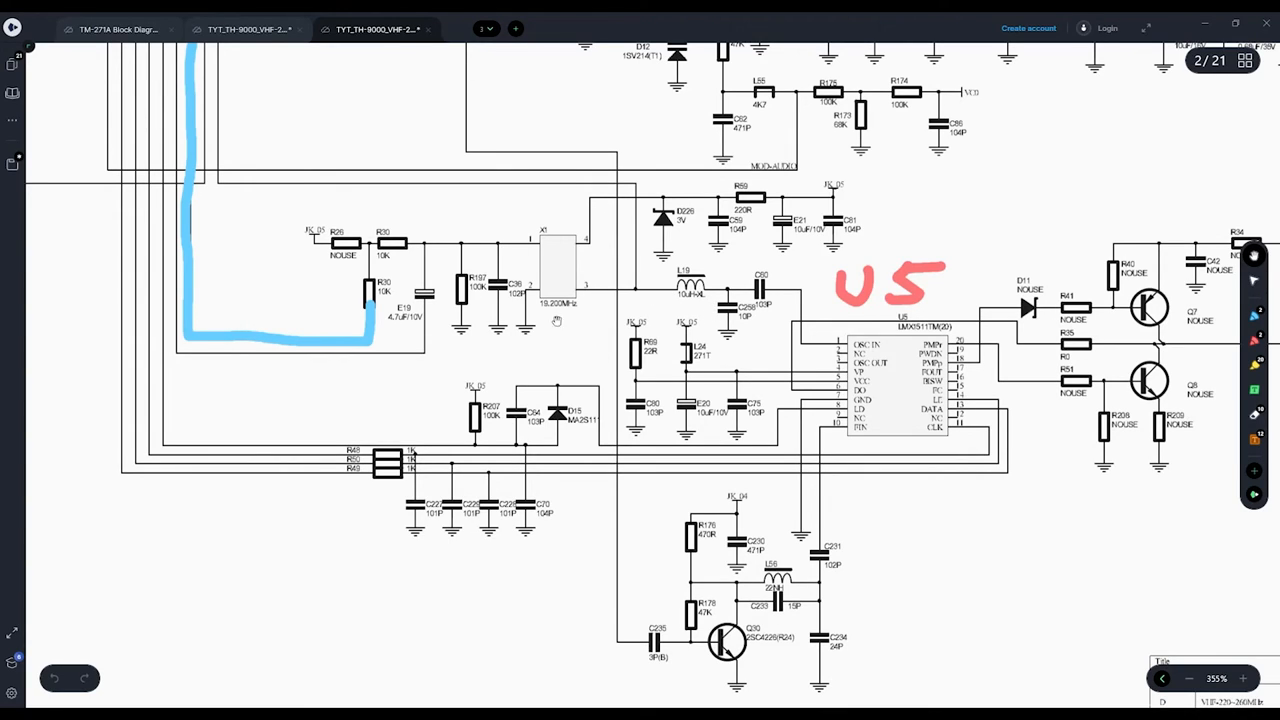
{"action": "mouse_move", "coordinate": [574, 256]}
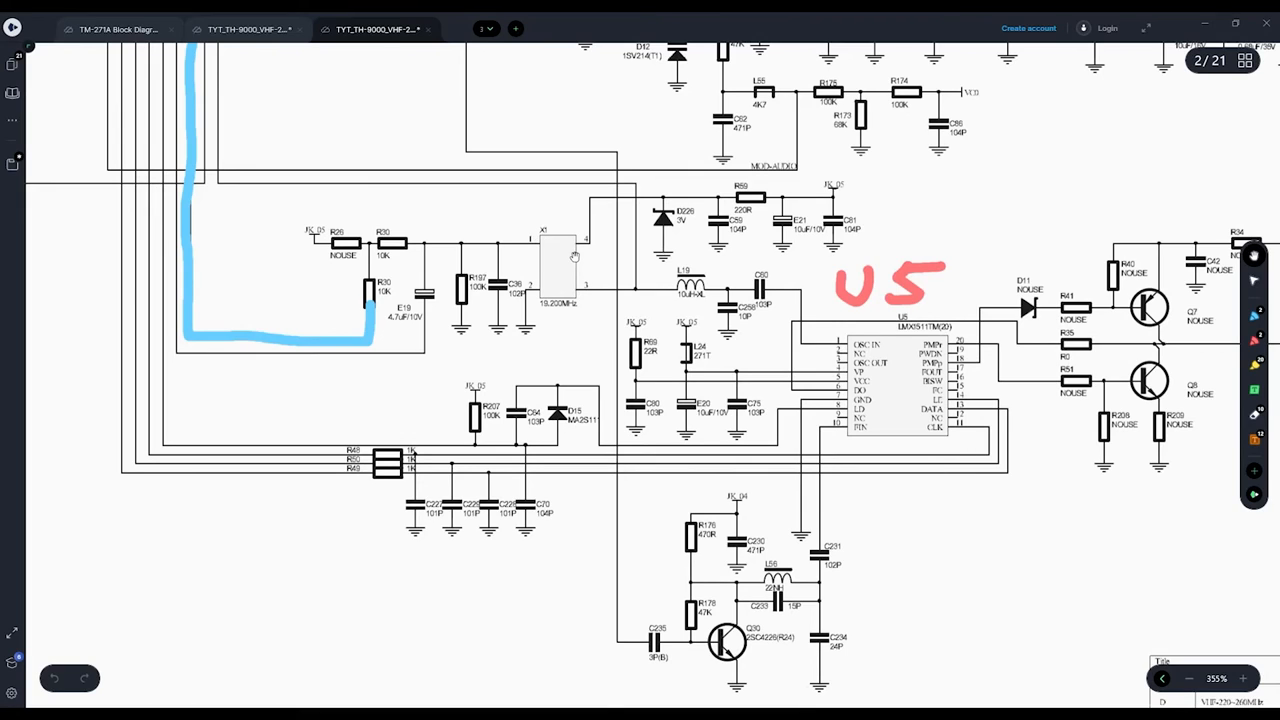
{"action": "mouse_move", "coordinate": [566, 276]}
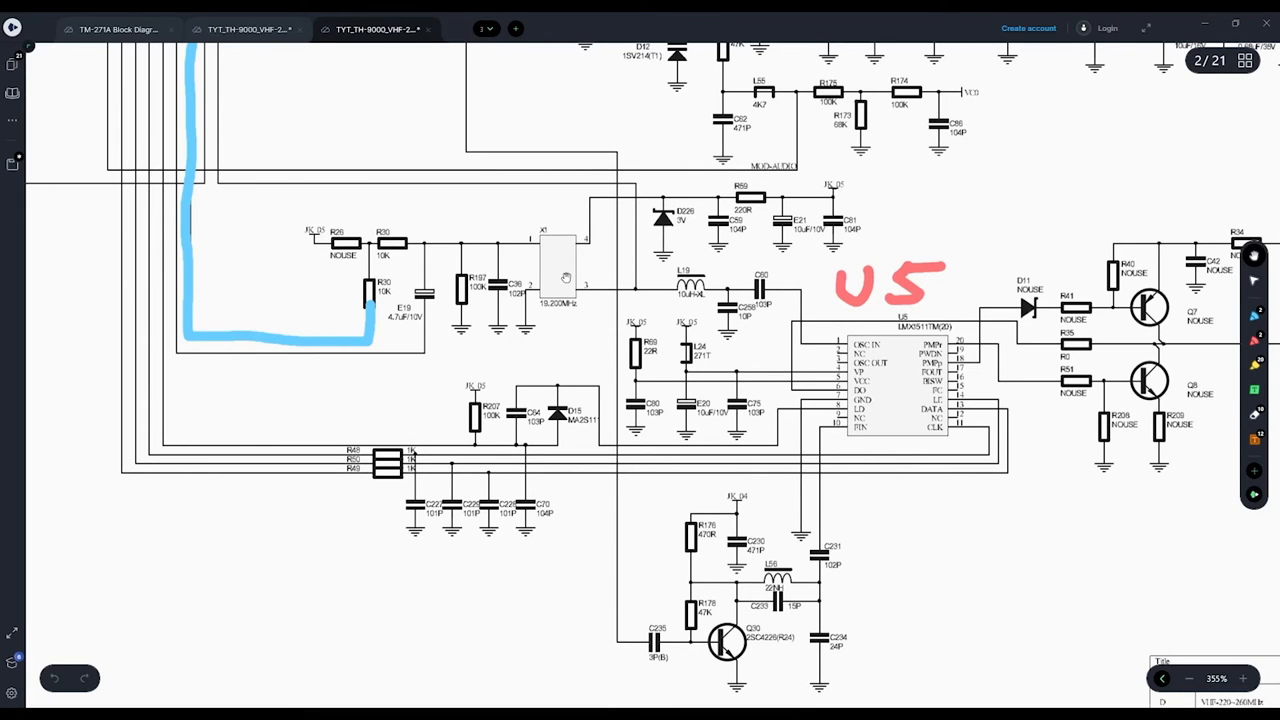
{"action": "mouse_move", "coordinate": [532, 262]}
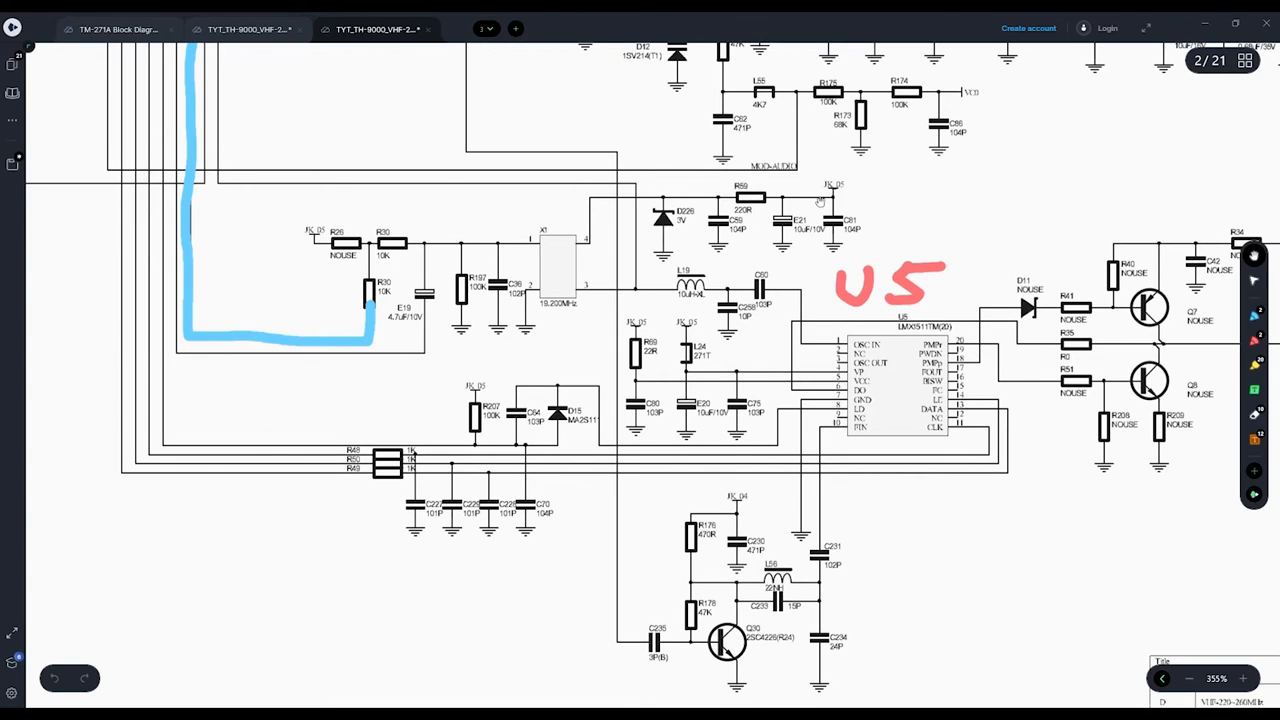
{"action": "mouse_move", "coordinate": [572, 256]}
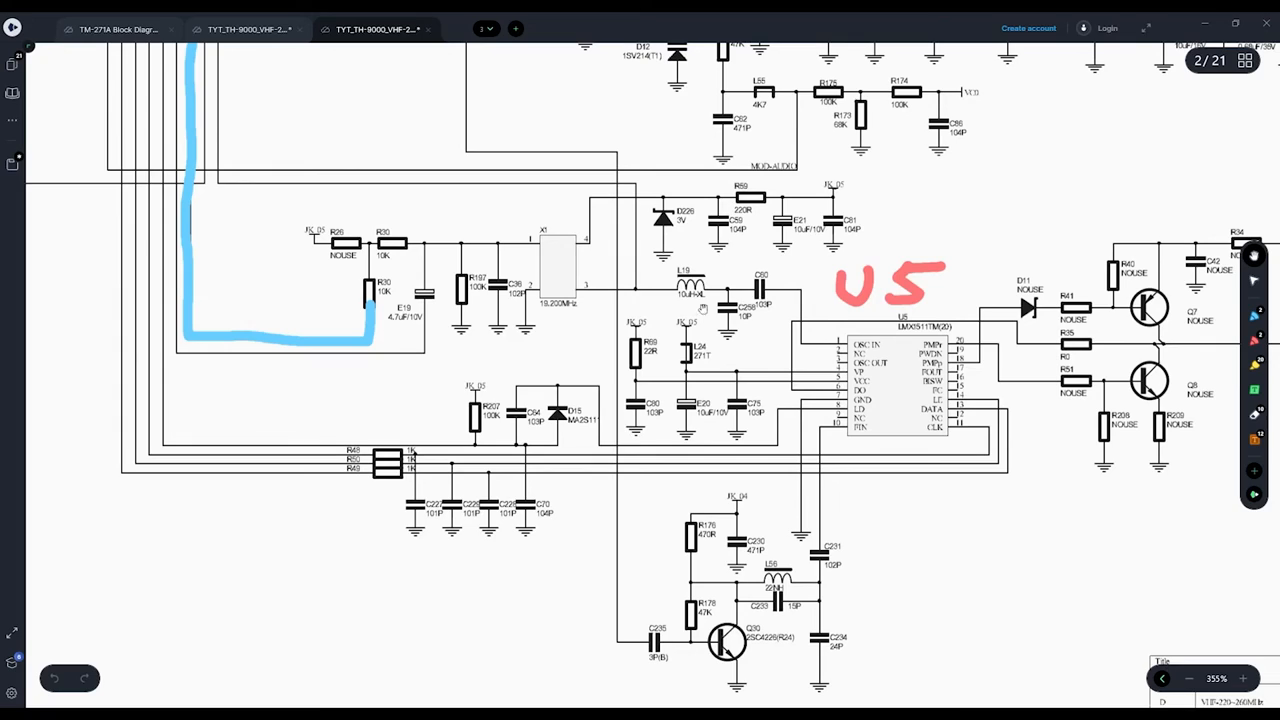
{"action": "mouse_move", "coordinate": [786, 308]}
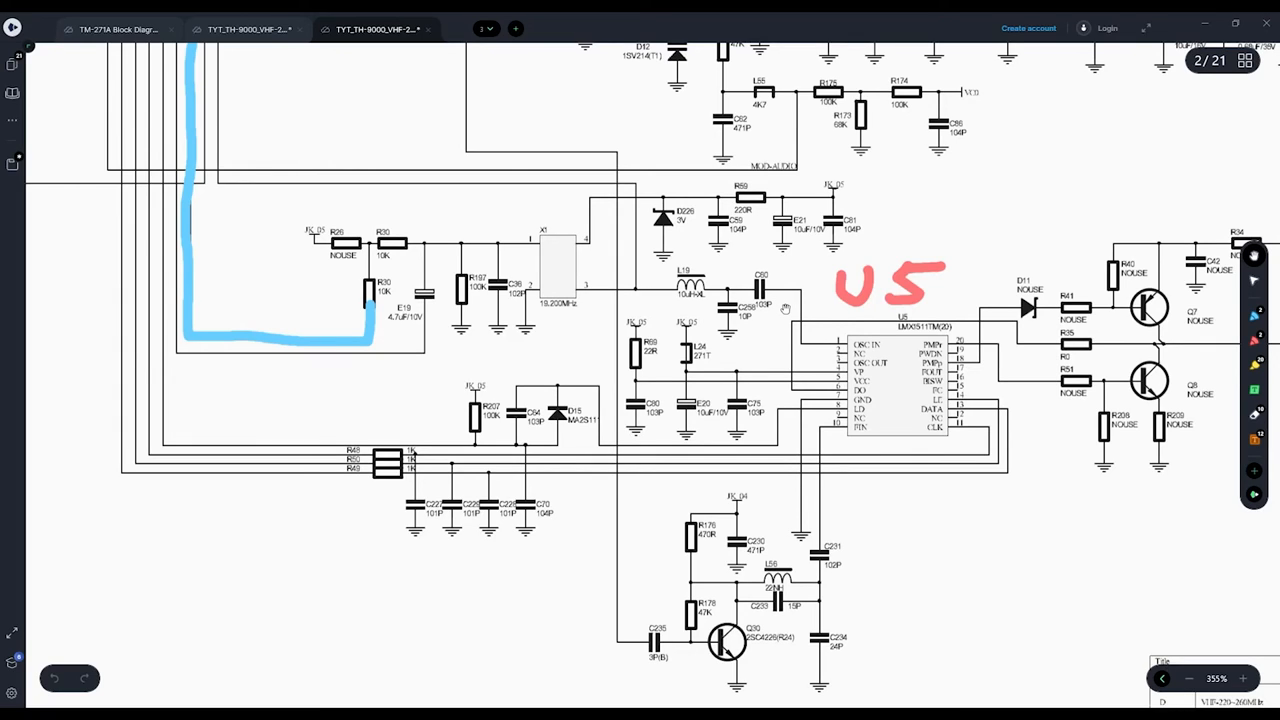
{"action": "mouse_move", "coordinate": [580, 270]}
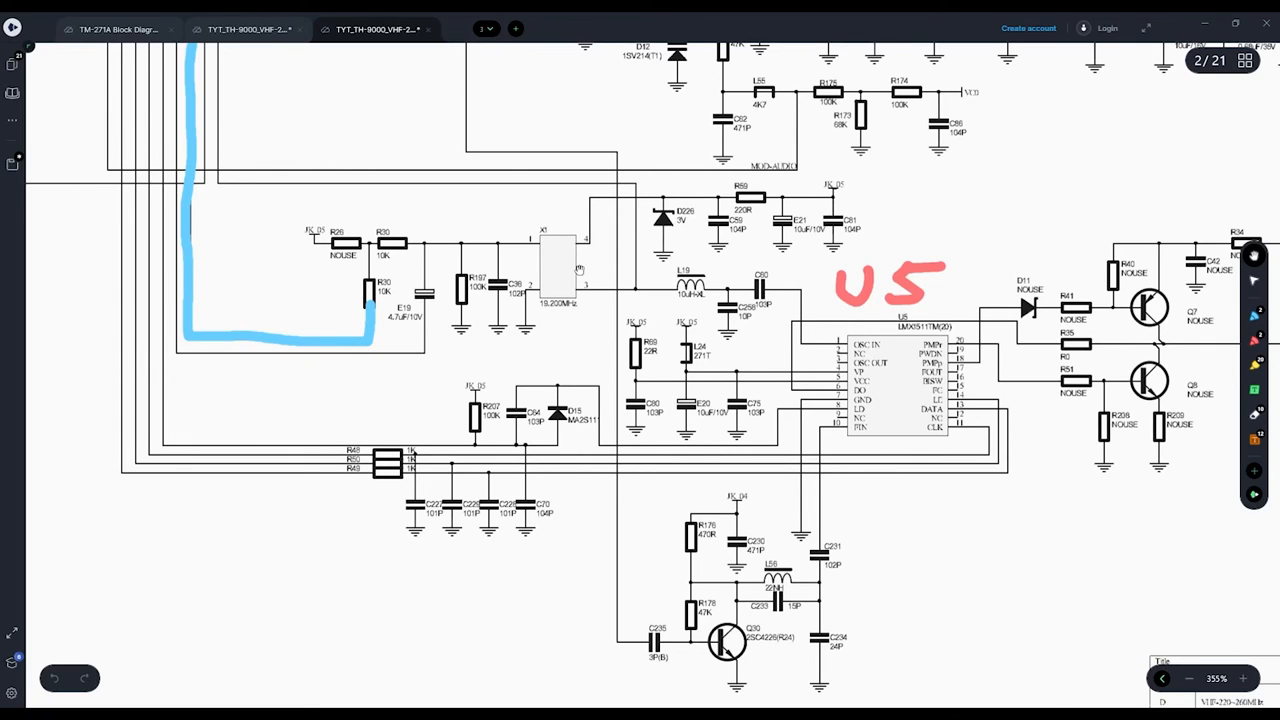
{"action": "mouse_move", "coordinate": [440, 256]}
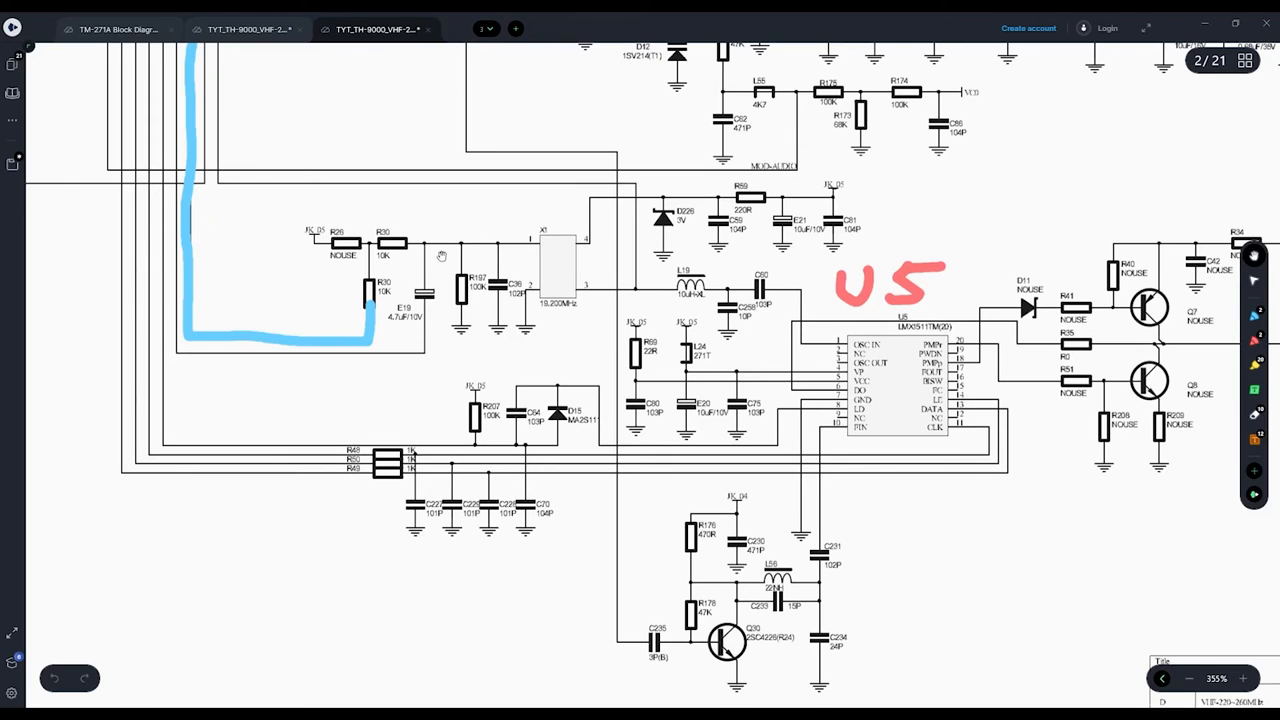
{"action": "mouse_move", "coordinate": [344, 244]}
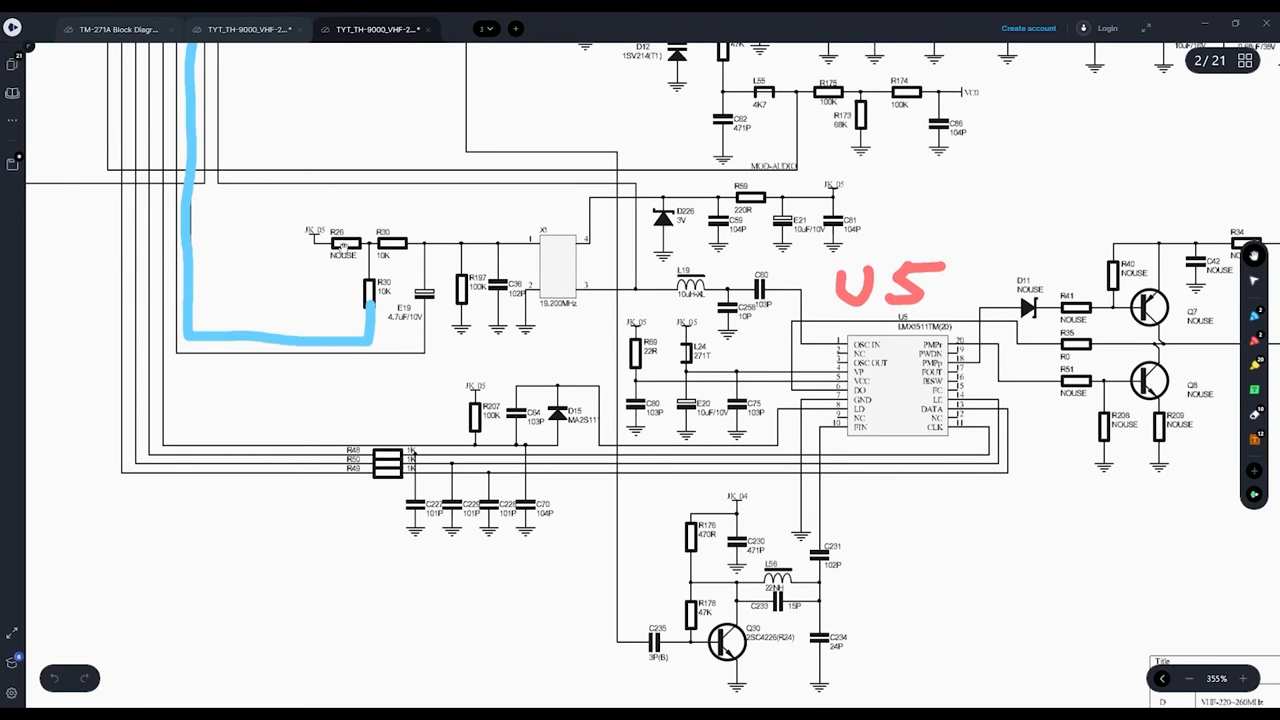
{"action": "mouse_move", "coordinate": [560, 284]}
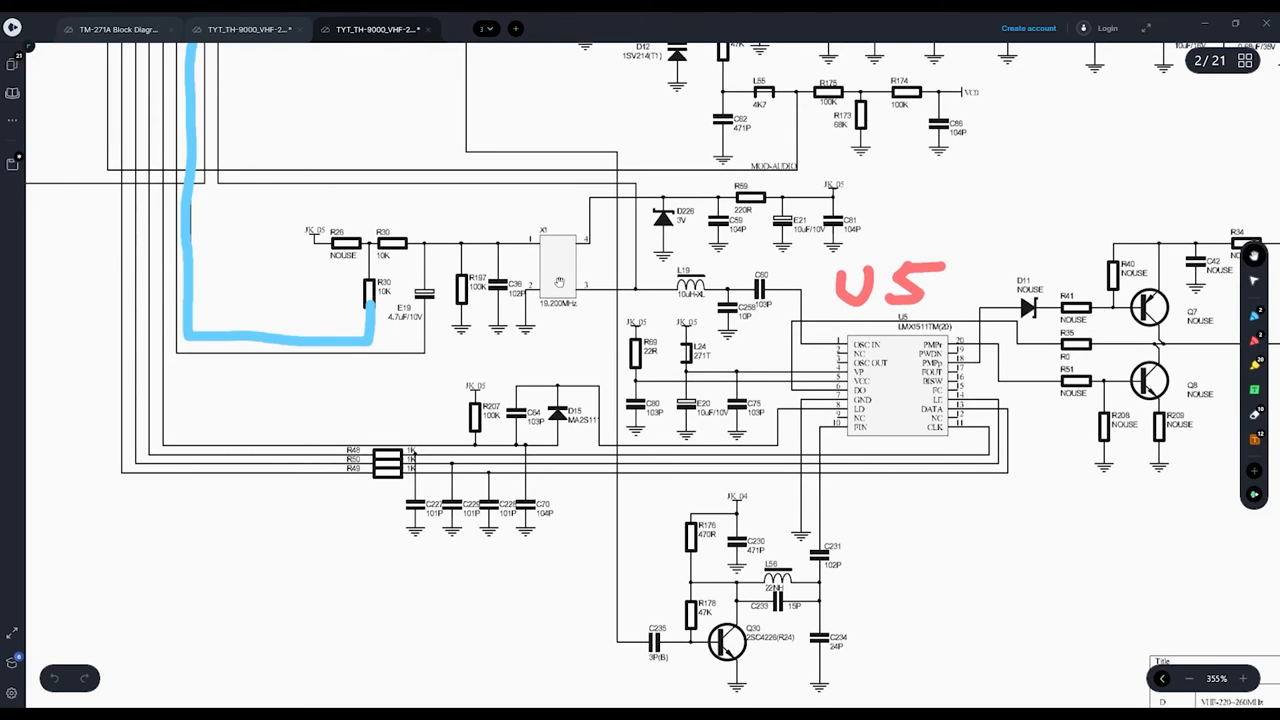
{"action": "mouse_move", "coordinate": [538, 248]}
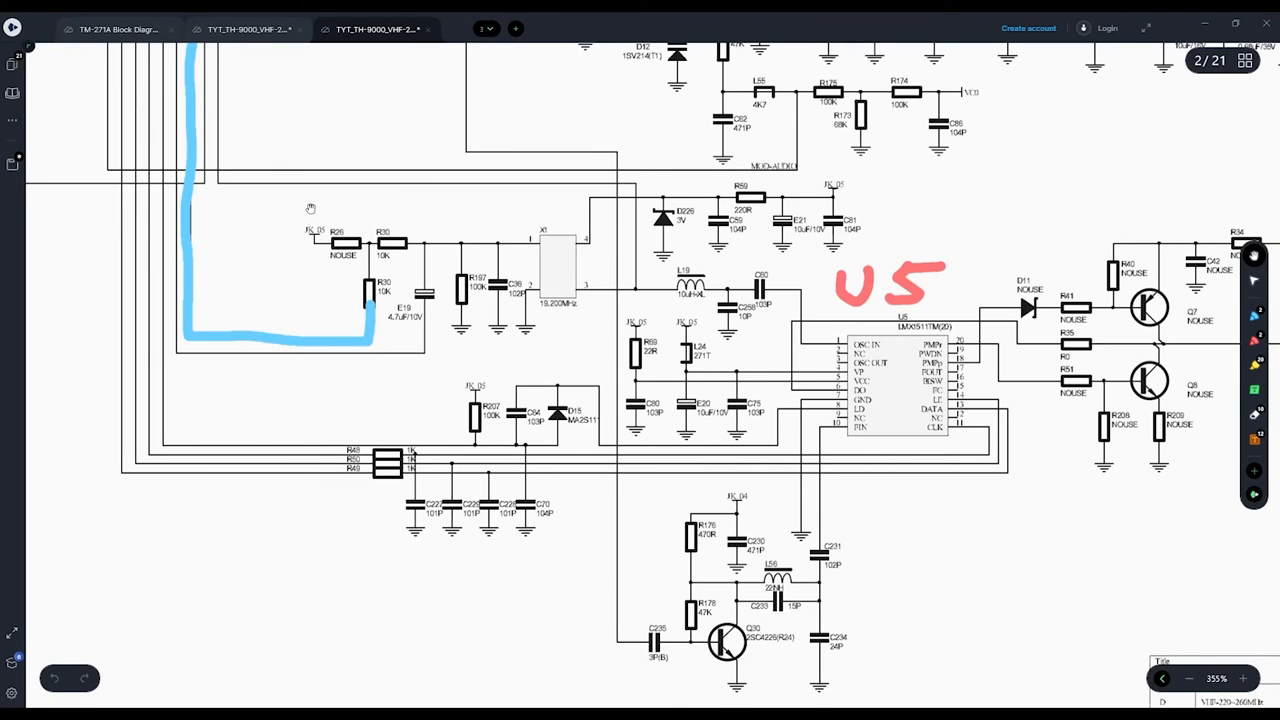
{"action": "mouse_move", "coordinate": [284, 160]}
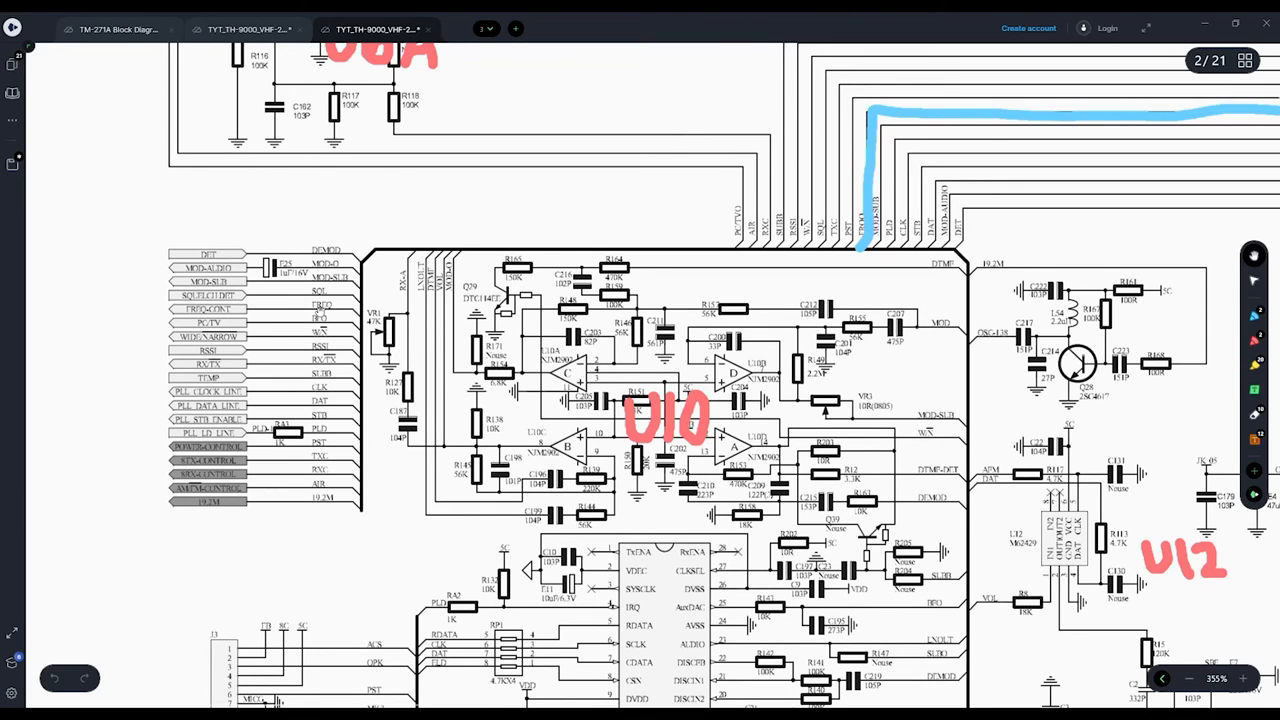
Scroll to schematic page 1 showing the CPU connector lines with Q21, D23 and U8.
{"action": "scroll", "scroll_direction": "down", "scroll_amount": 3}
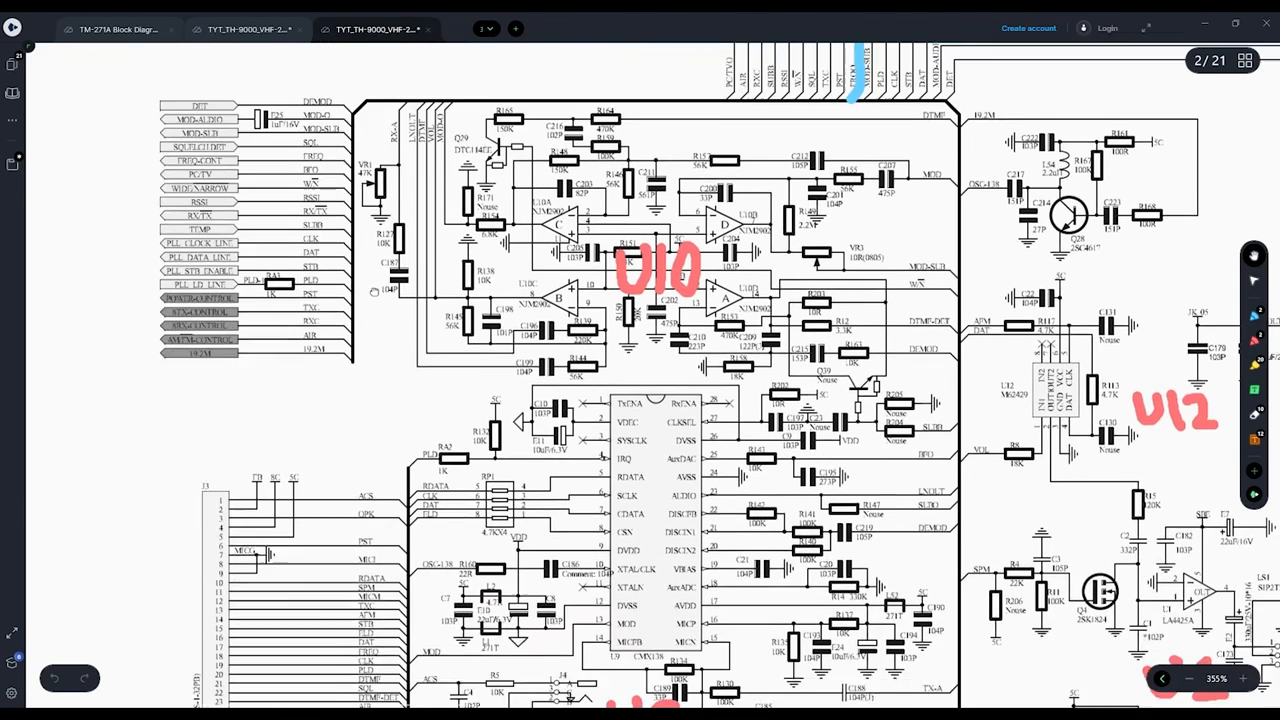
{"action": "scroll", "scroll_direction": "down", "scroll_amount": 3}
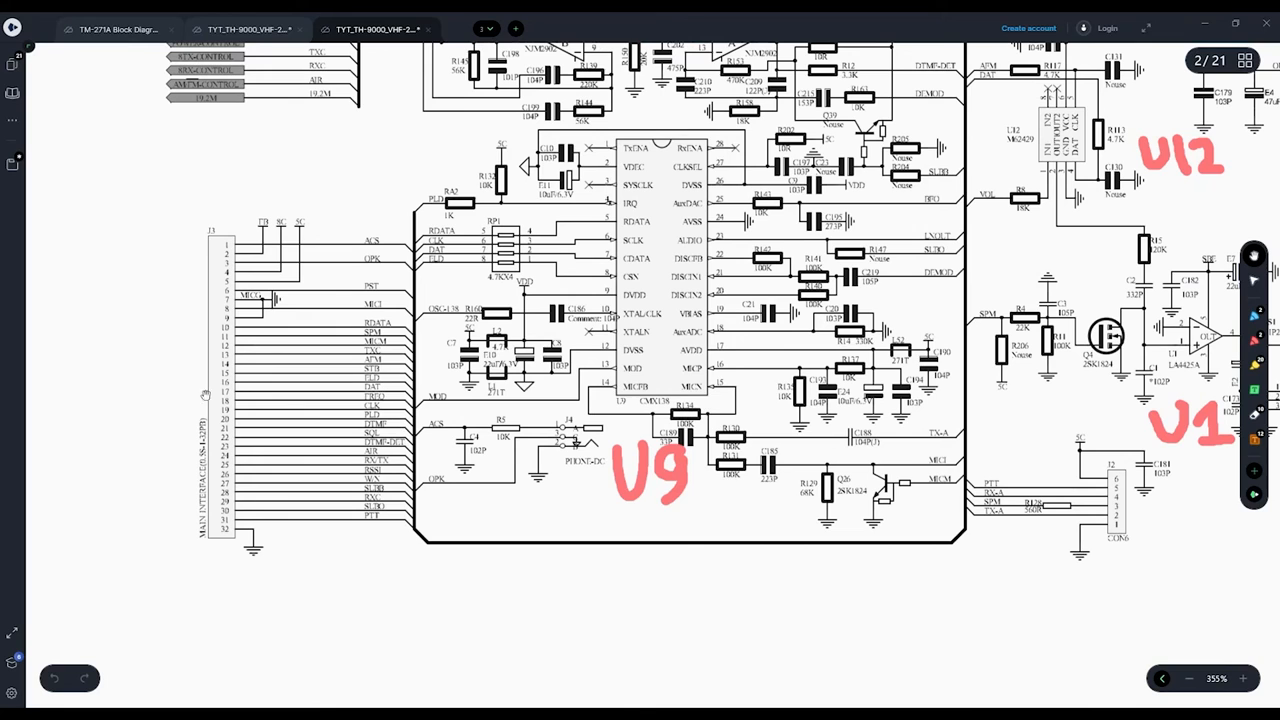
{"action": "mouse_move", "coordinate": [376, 400]}
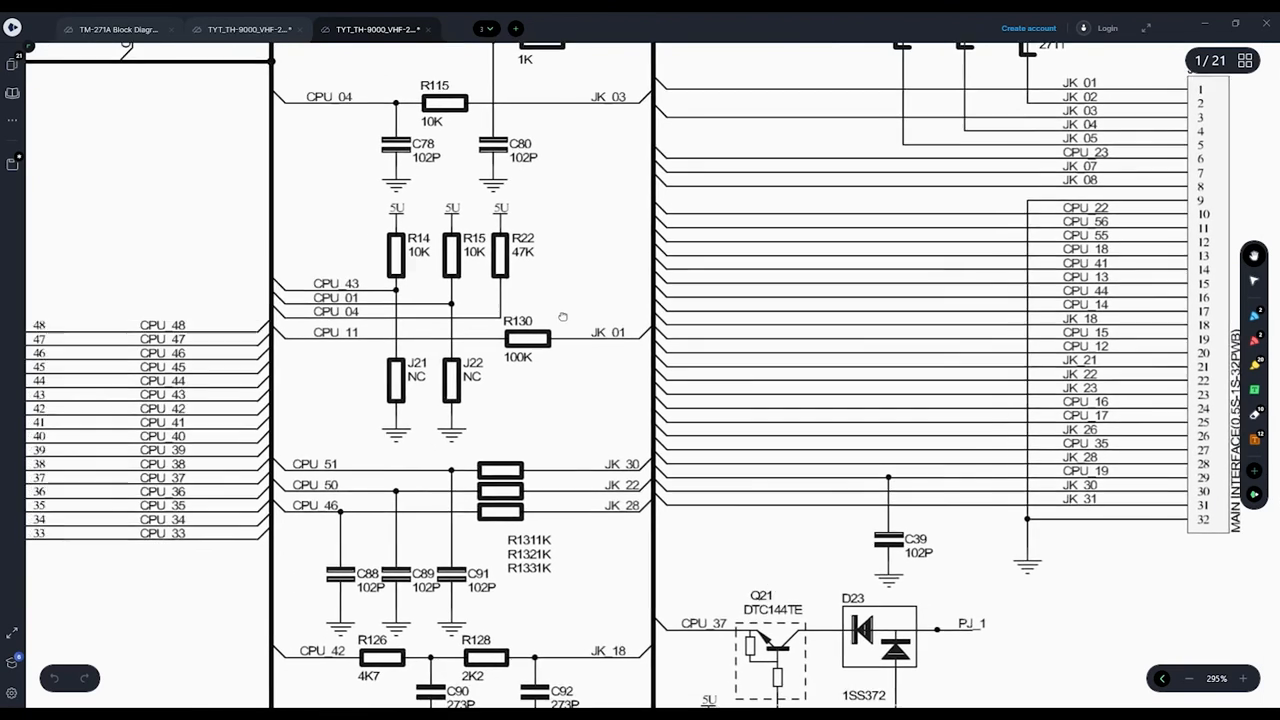
{"action": "scroll", "scroll_direction": "down", "scroll_amount": 3}
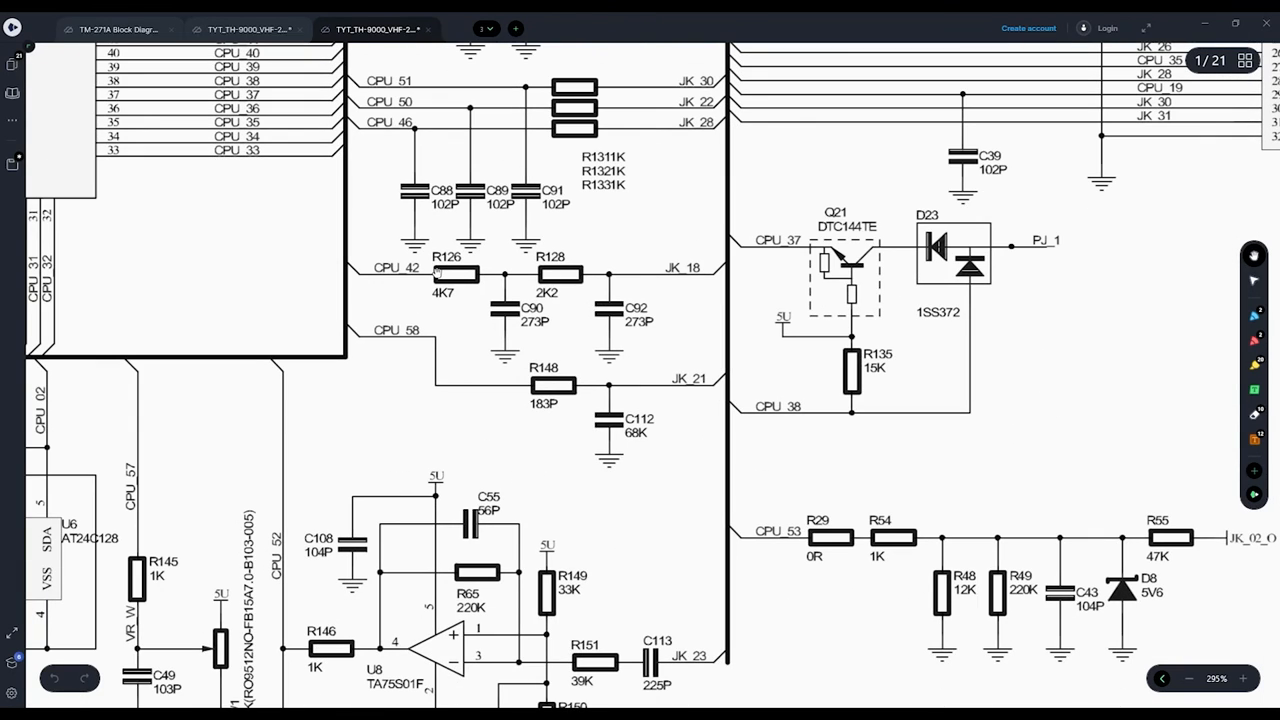